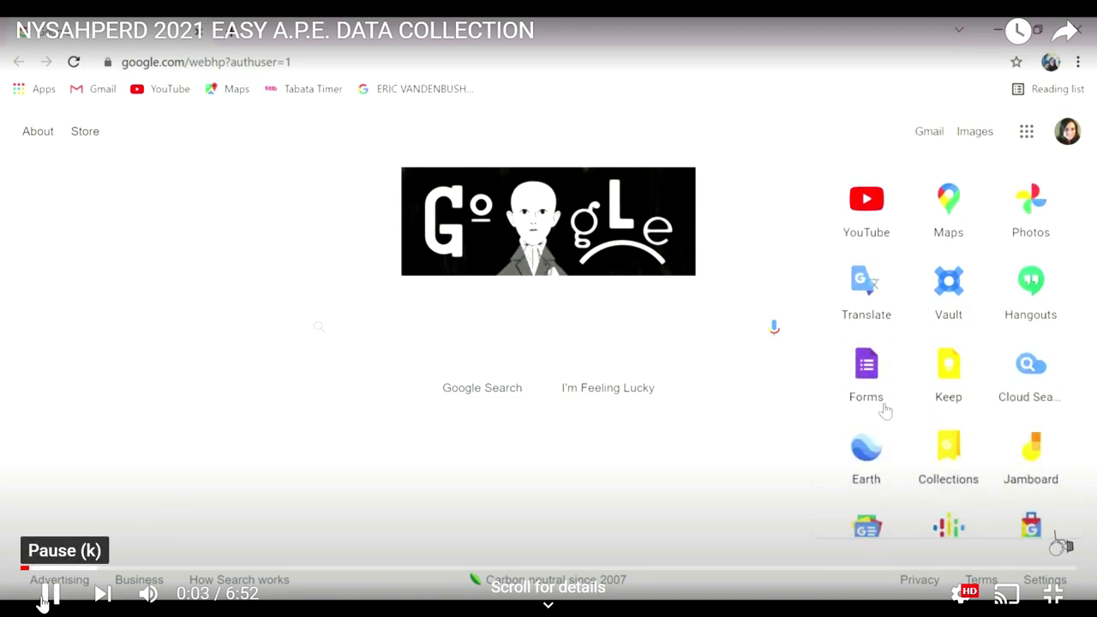
left_click(866, 364)
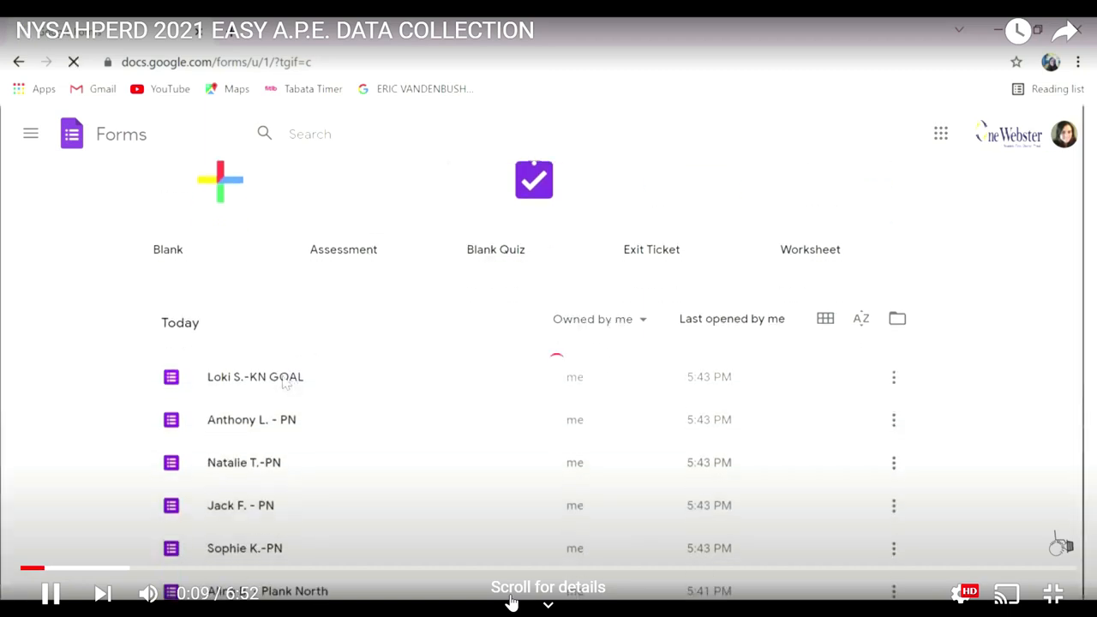
left_click(254, 377)
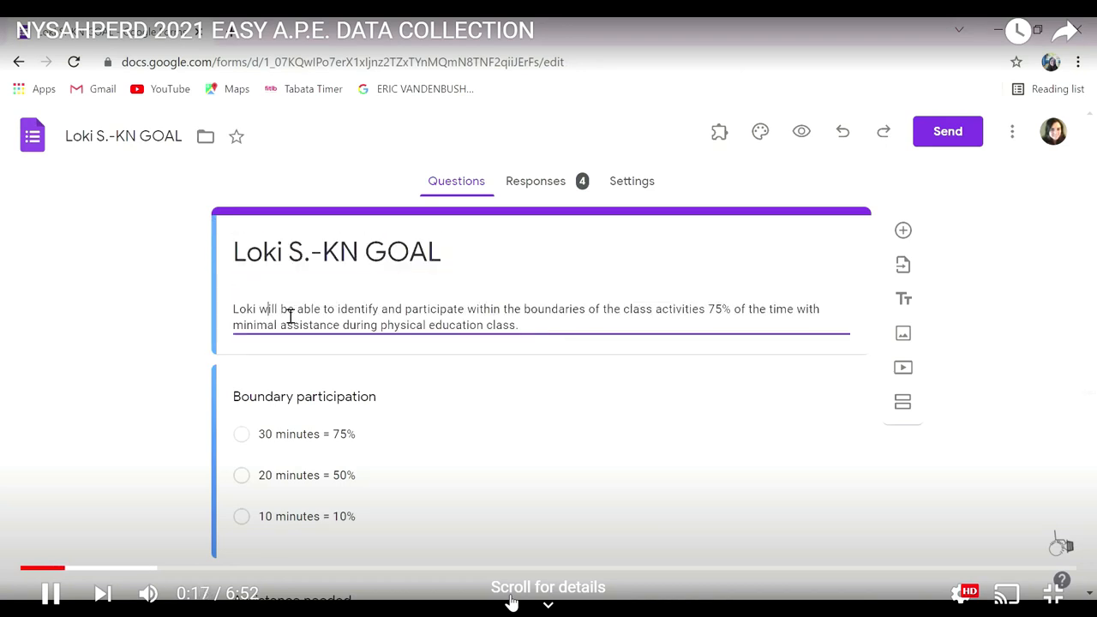
Highlight the boundaries and 75% criterion in the goal, then edit the Boundary participation question.
scroll("down", 3)
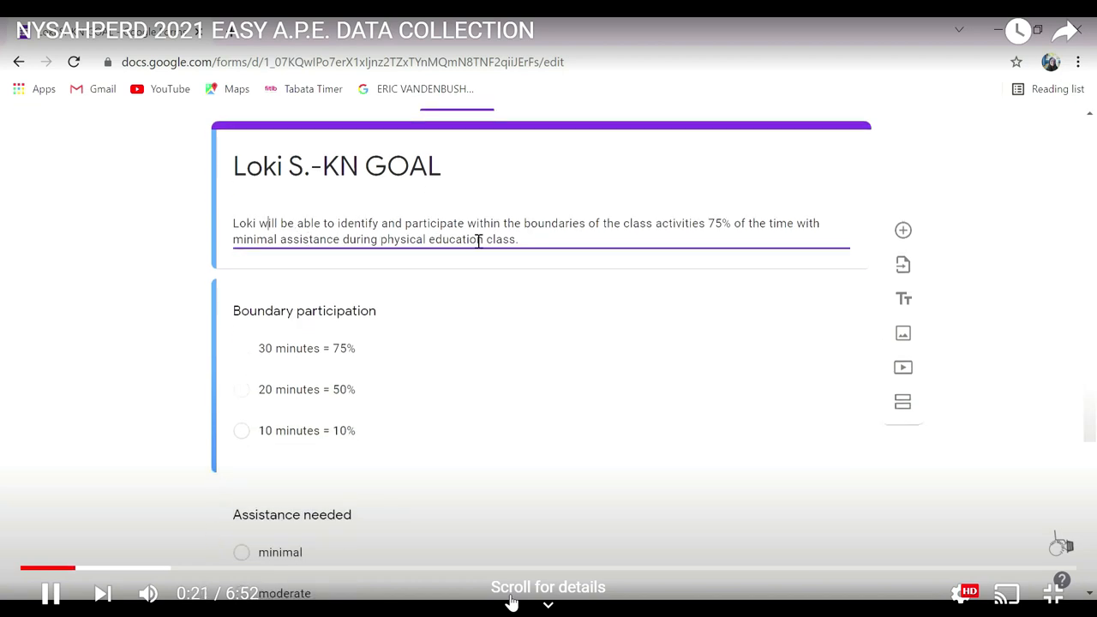
double_click(553, 223)
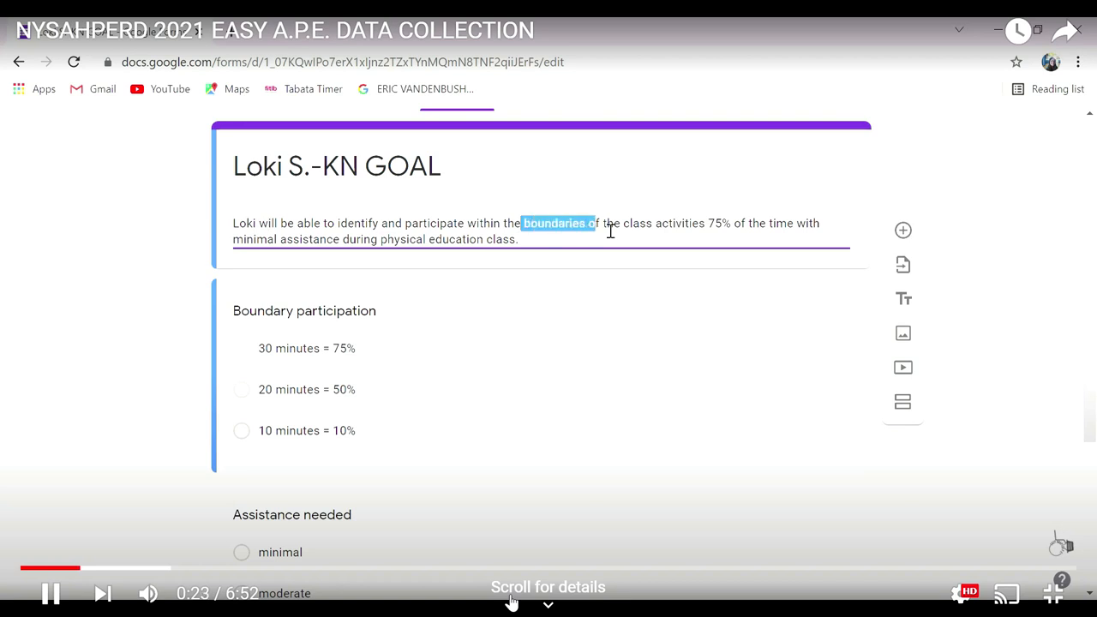
left_click_drag(592, 223, 733, 223)
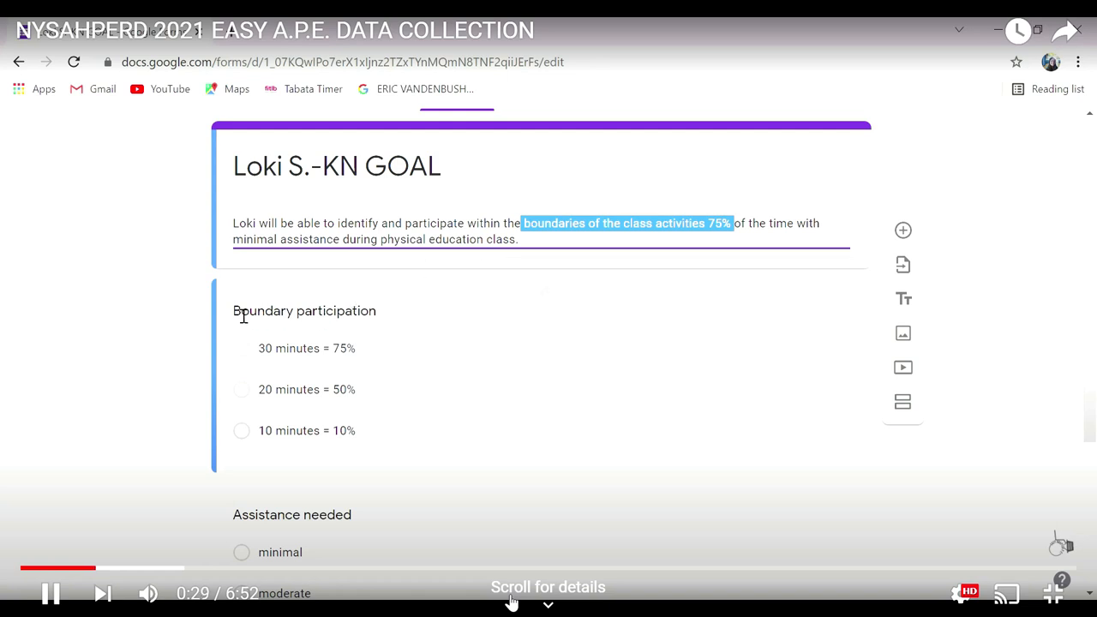
left_click(304, 311)
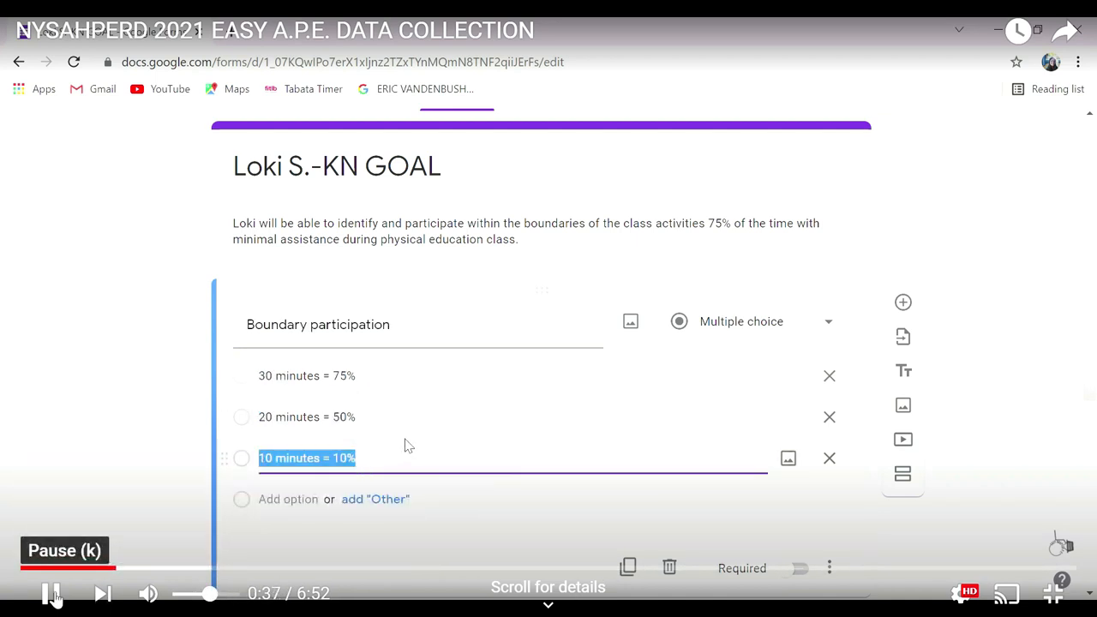
scroll("down", 3)
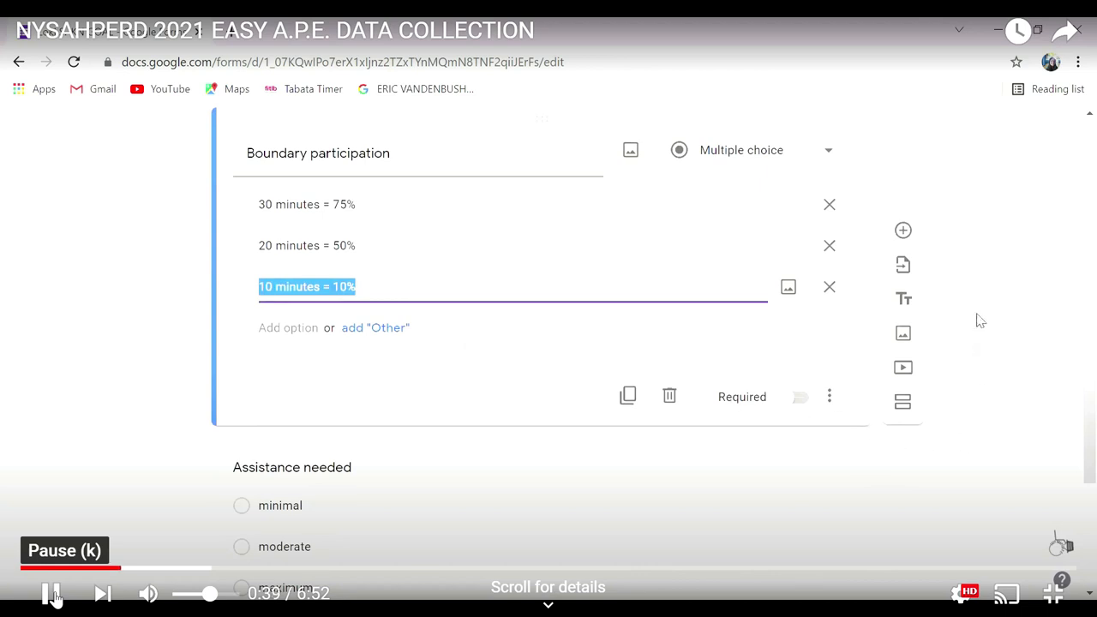
mouse_move(903, 230)
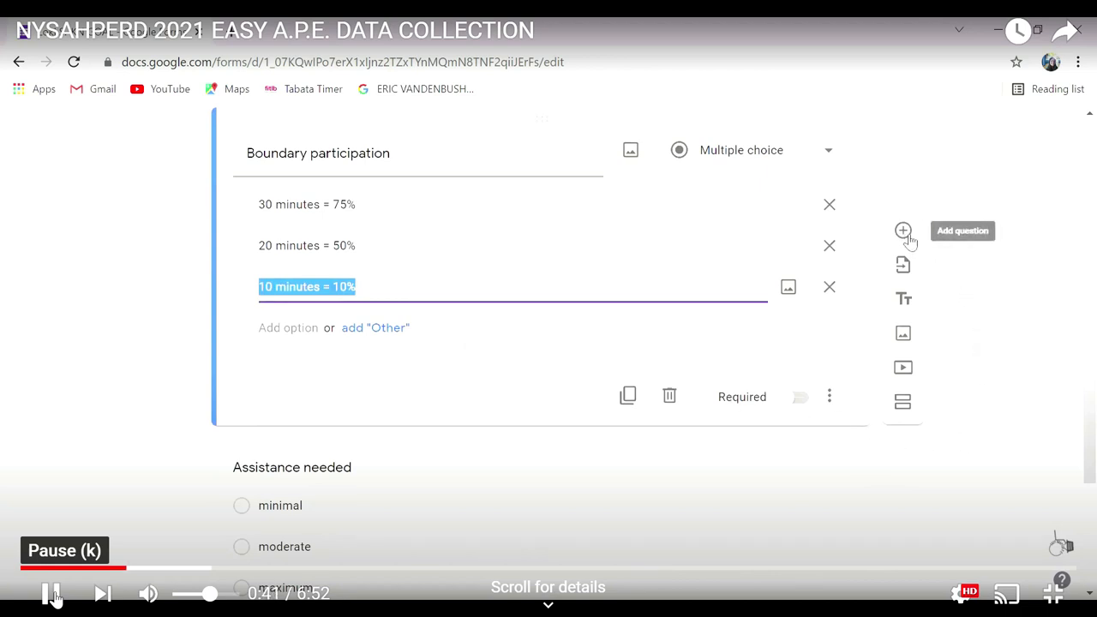
scroll("down", 3)
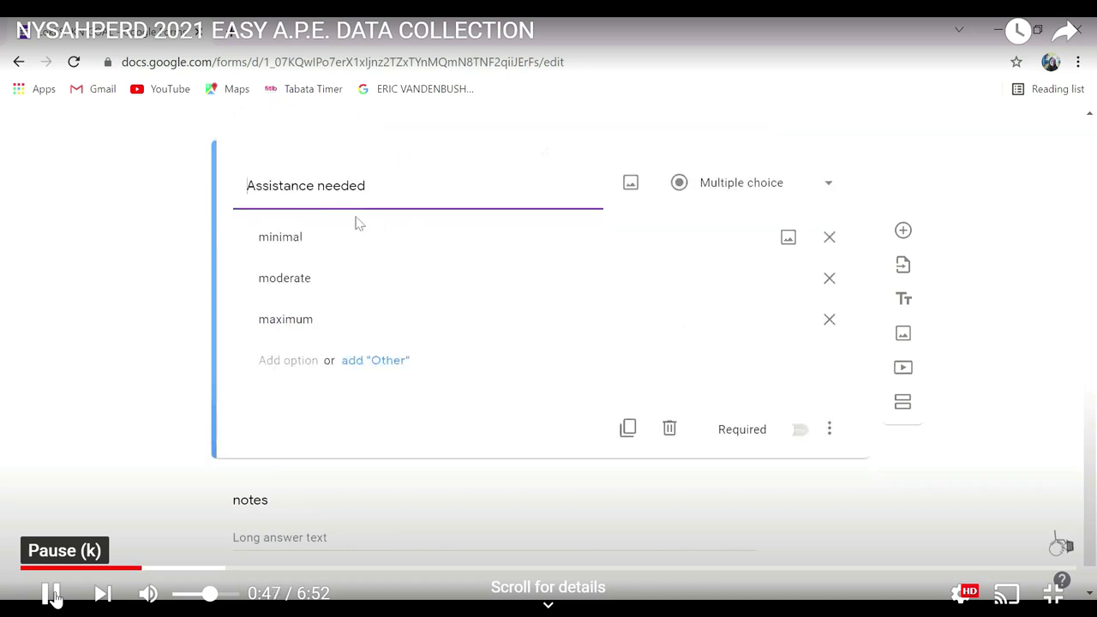
double_click(285, 319)
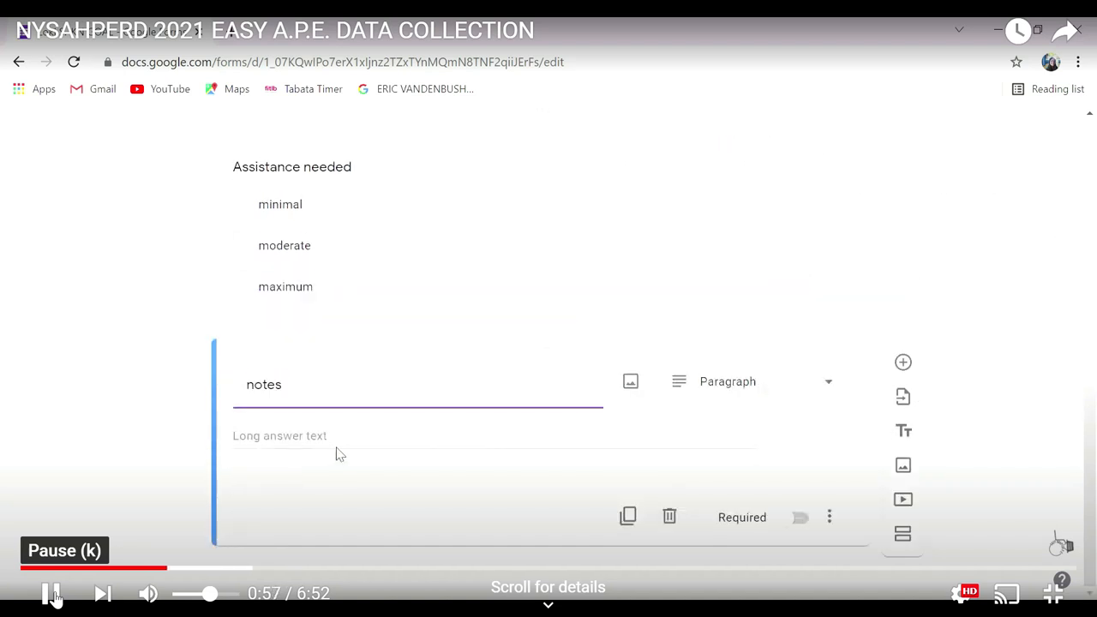
left_click(750, 381)
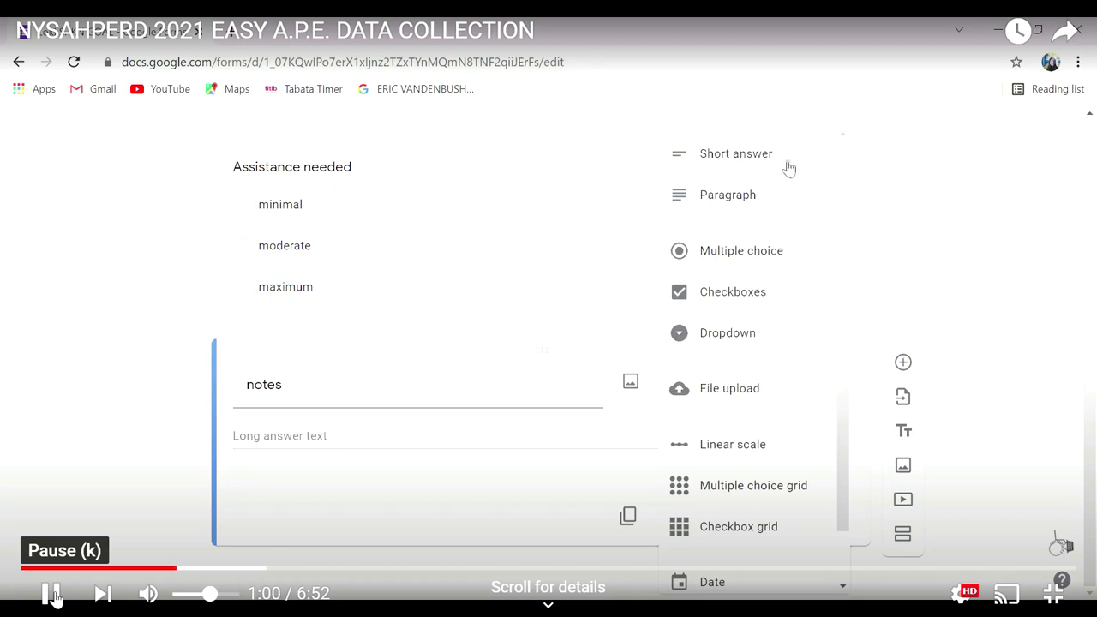
mouse_move(754, 195)
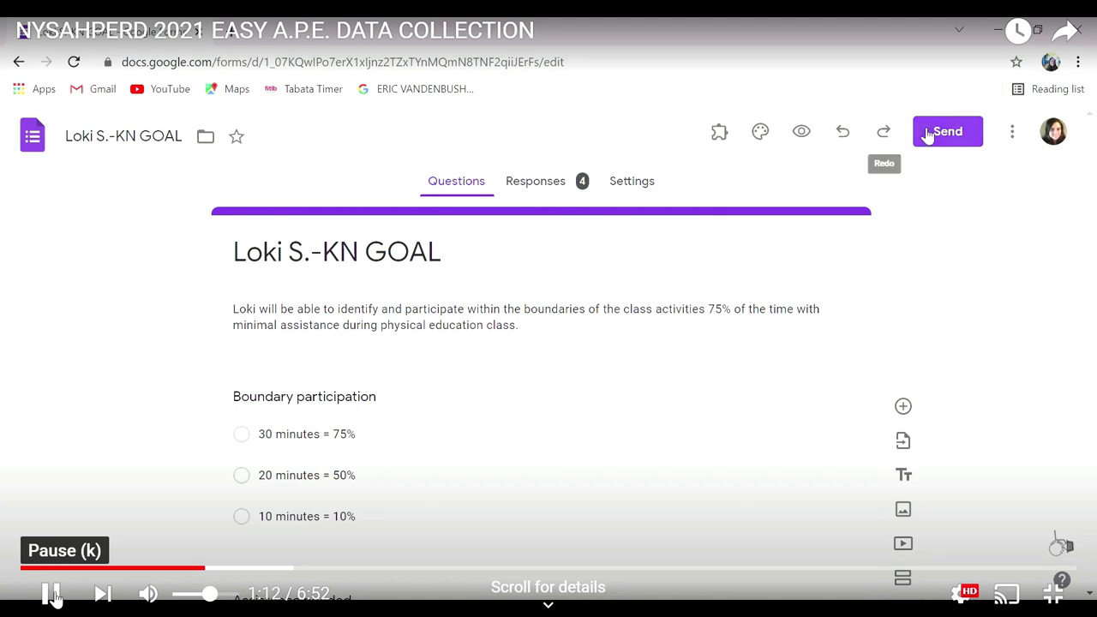
left_click(947, 131)
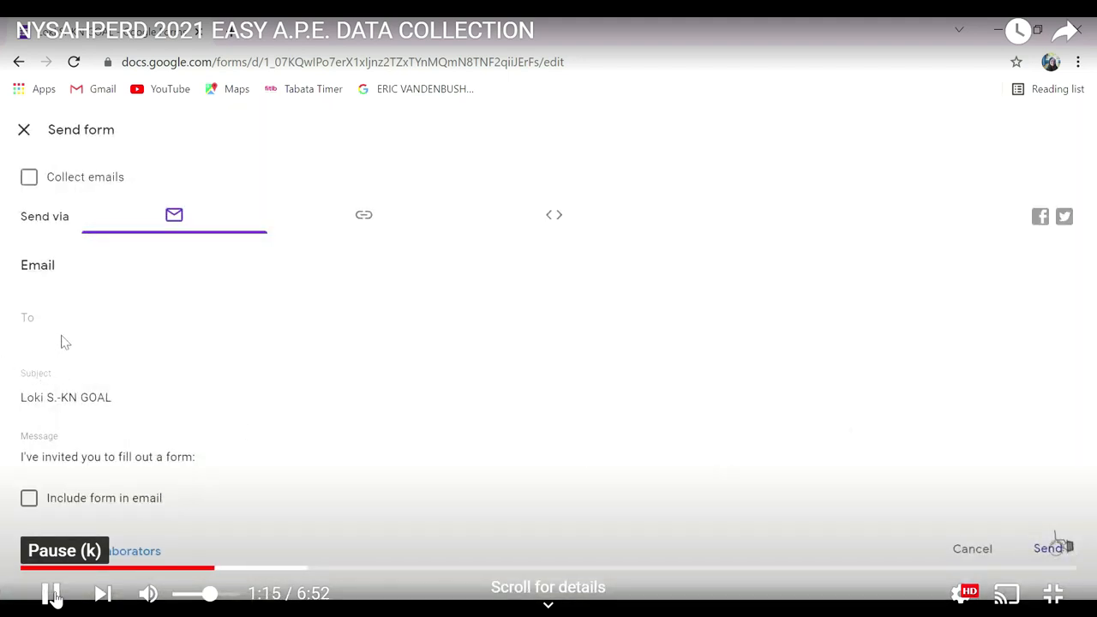
type("sarah fuller")
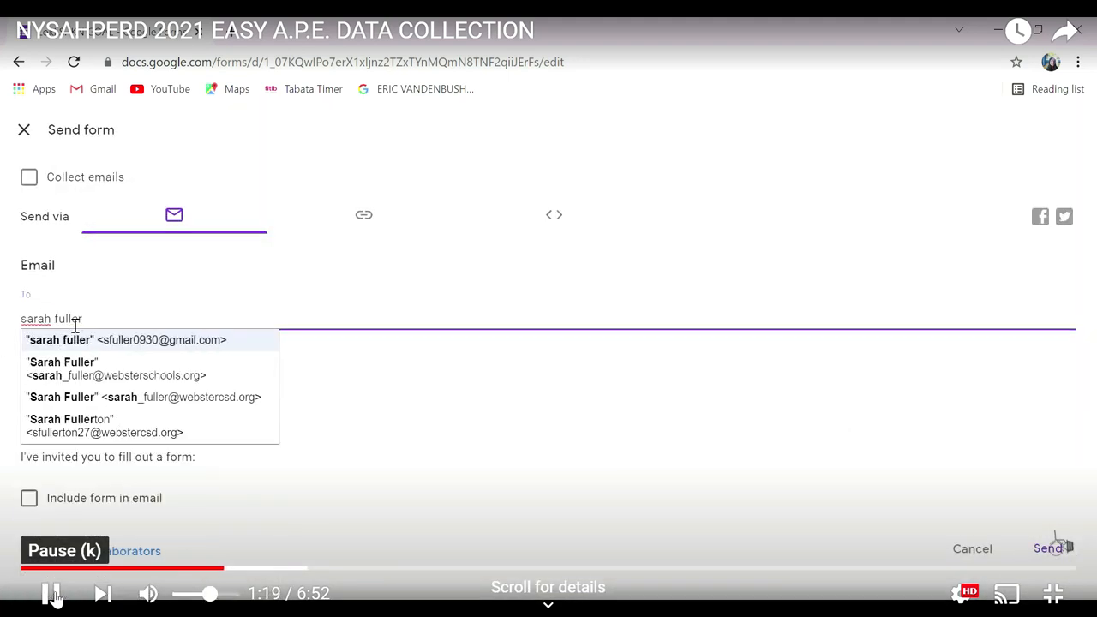
left_click(143, 397)
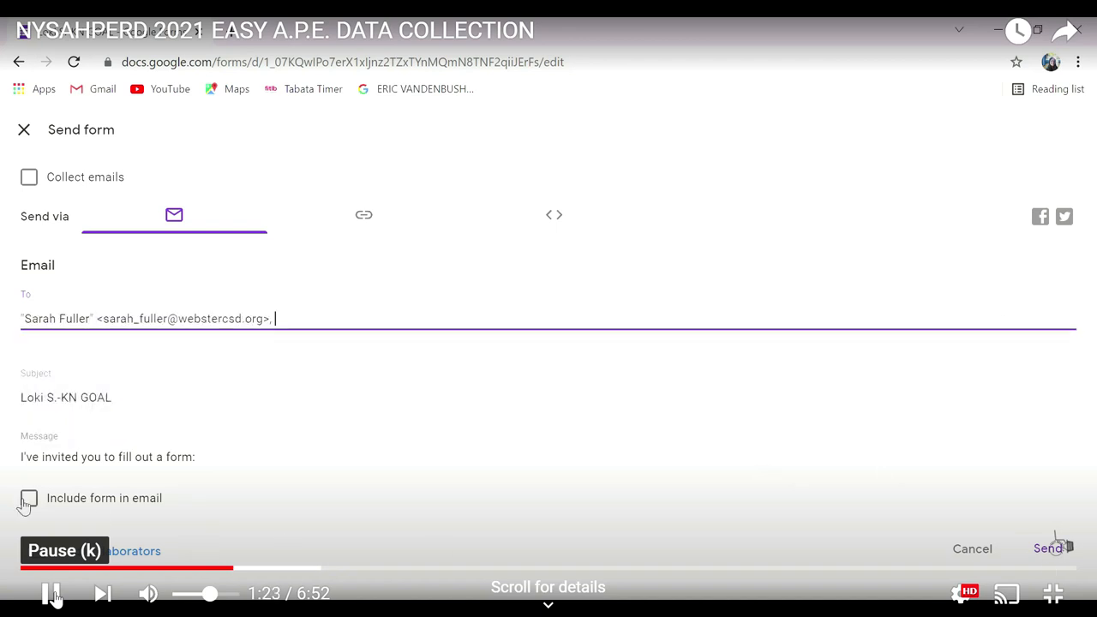
left_click(24, 129)
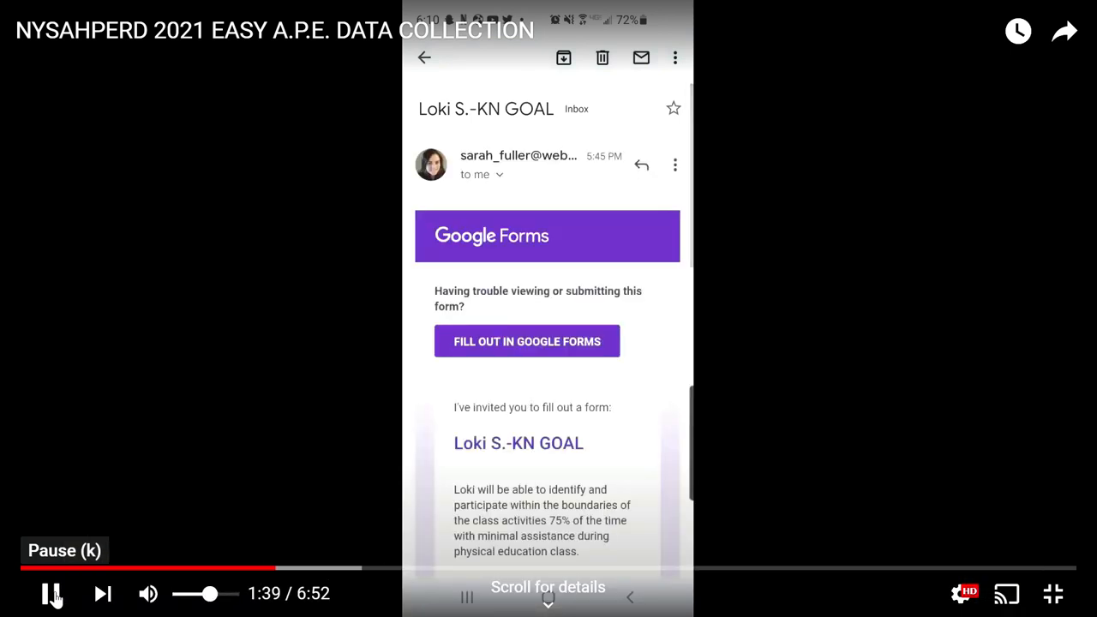
Answer the emailed form on the phone with moderate assistance and a partial note about Loki.
left_click(527, 341)
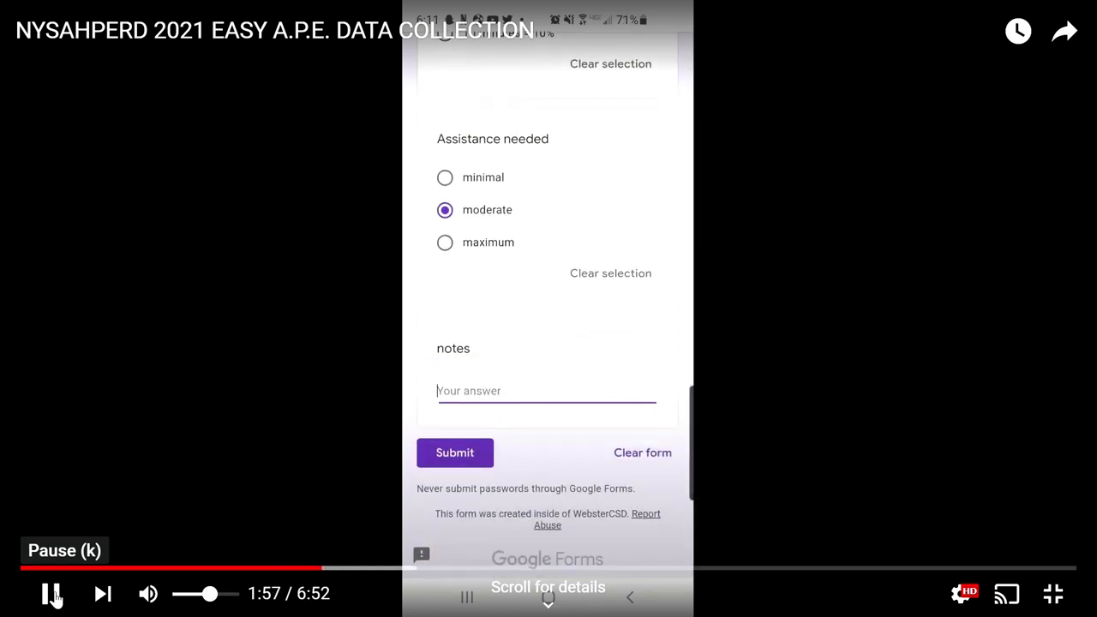
type("Loki s")
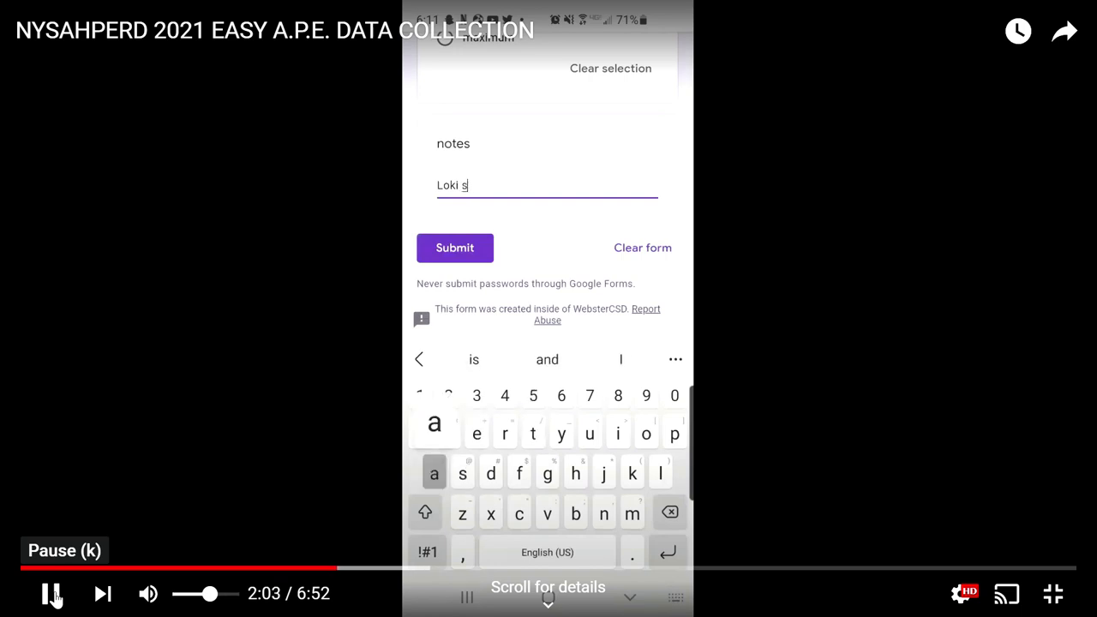
type("tayed with in")
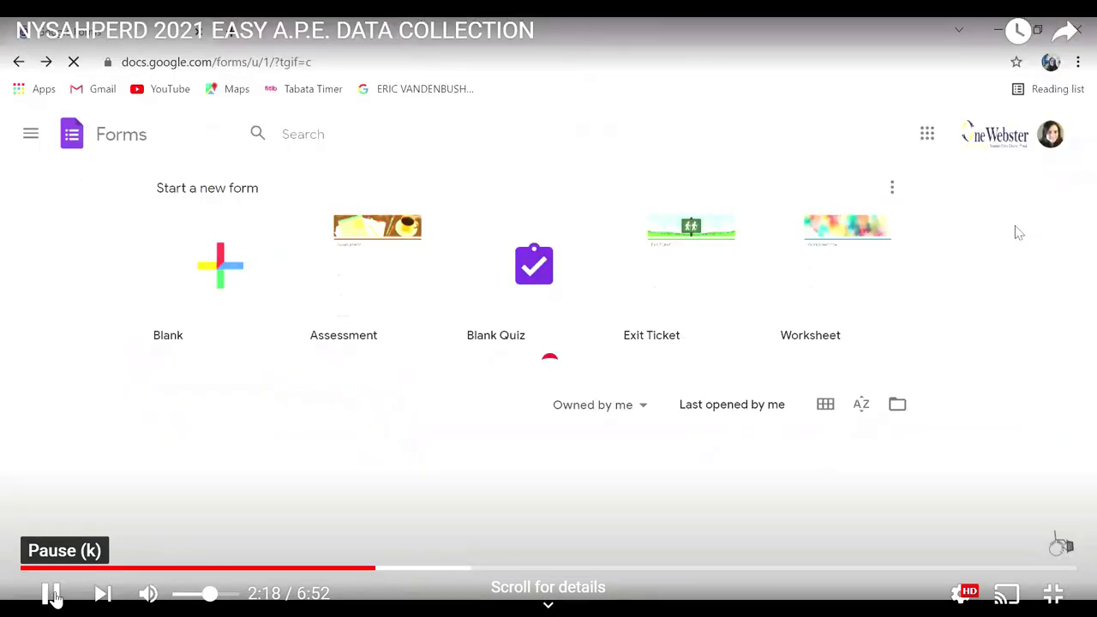
Open the KN GOAL invitation email in desktop Gmail and launch the form from it.
left_click(927, 134)
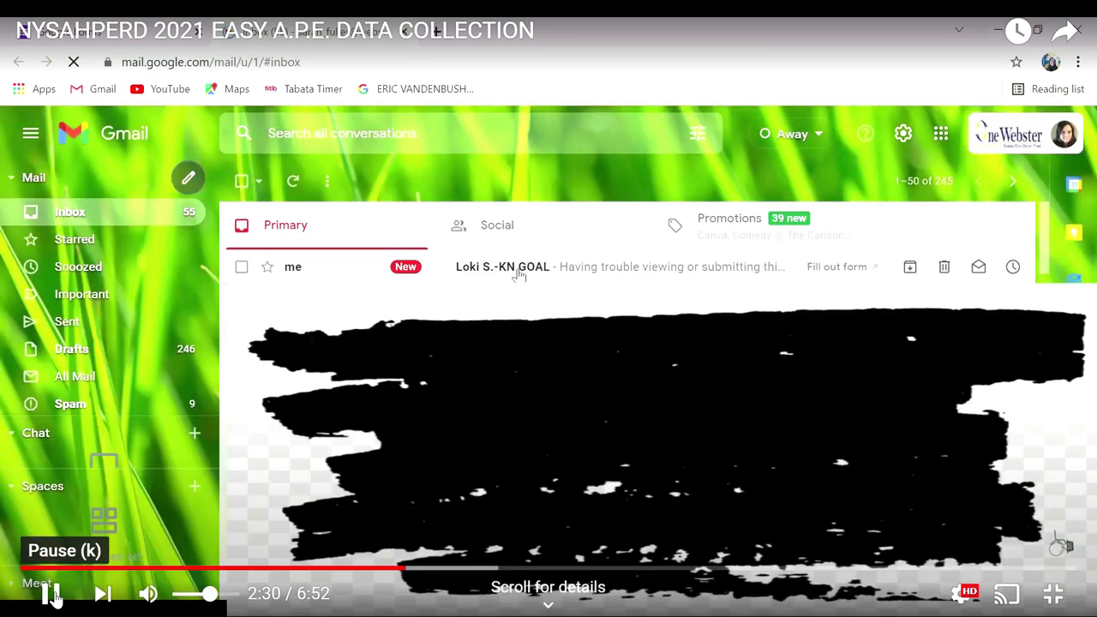
left_click(503, 267)
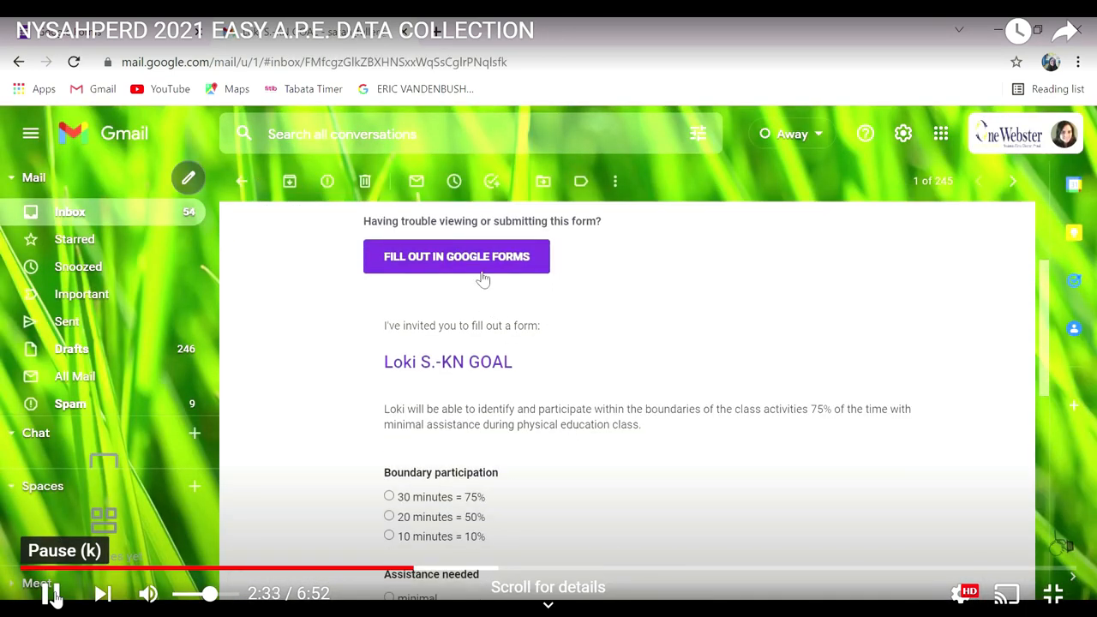
left_click(456, 257)
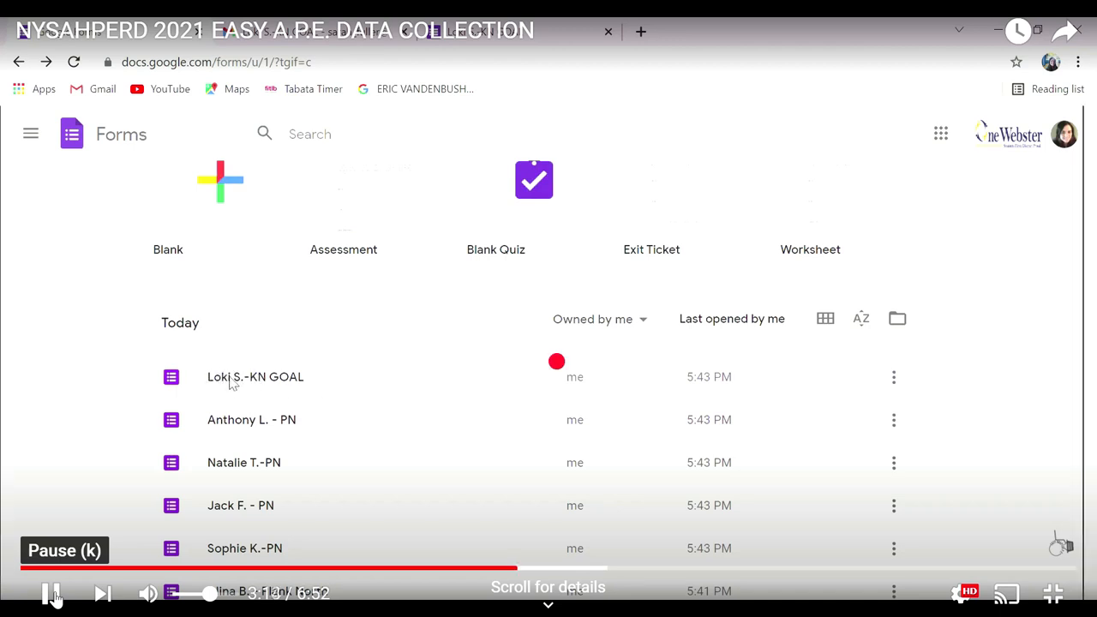
left_click(256, 376)
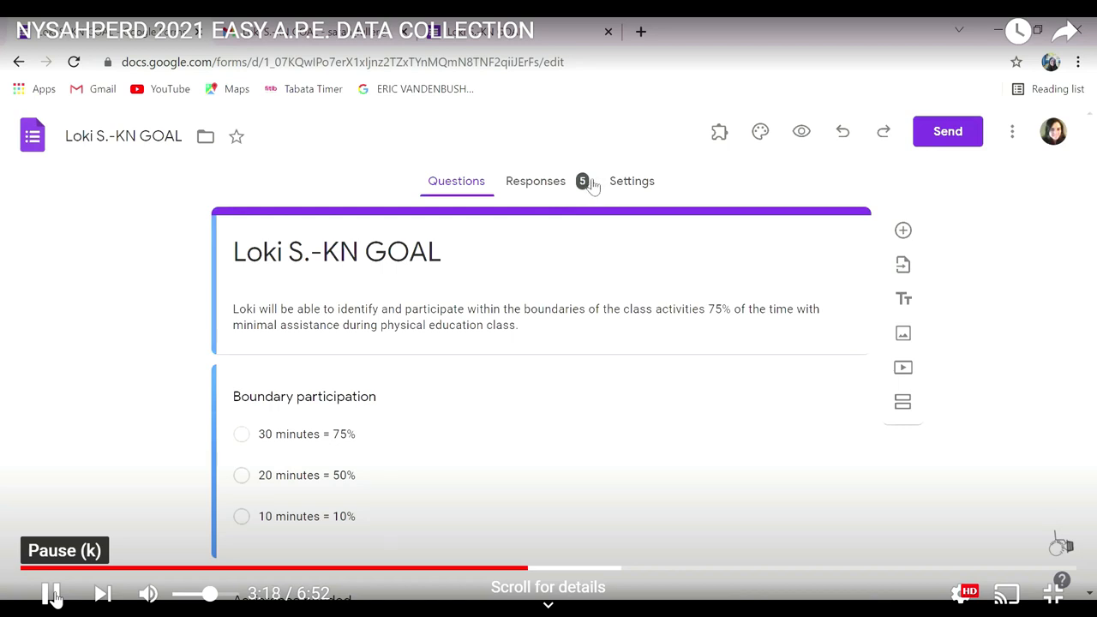
left_click(535, 180)
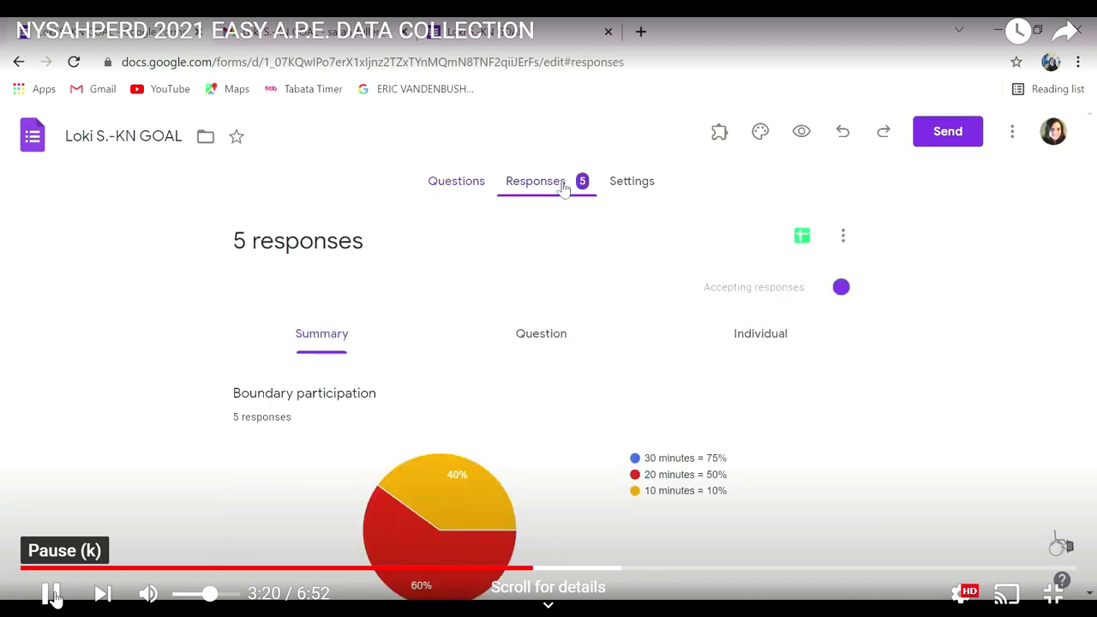
scroll("down", 3)
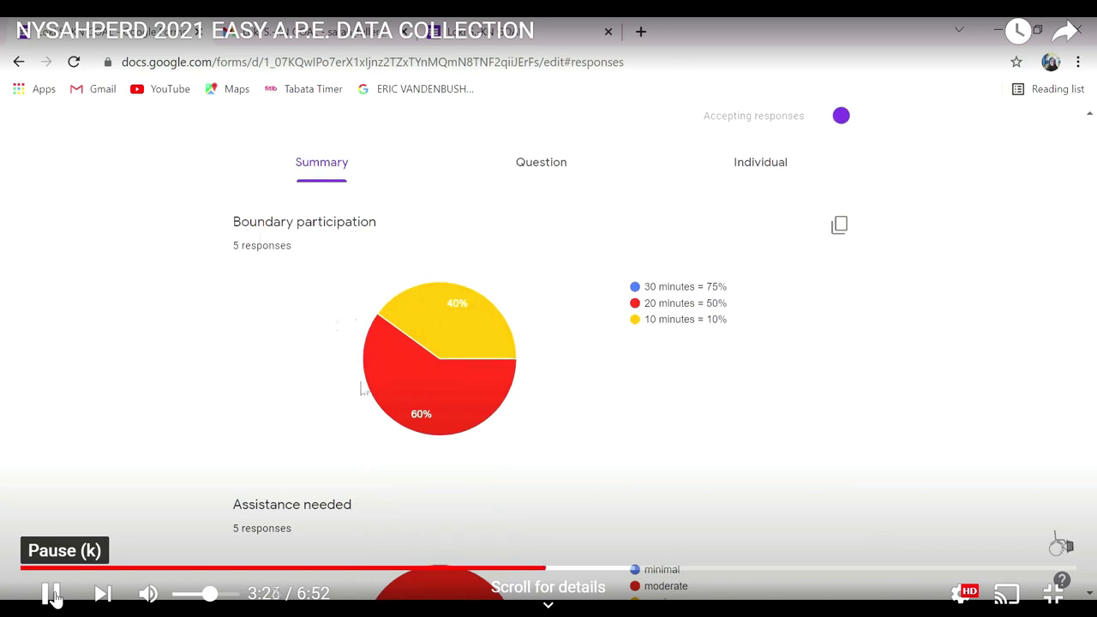
mouse_move(421, 394)
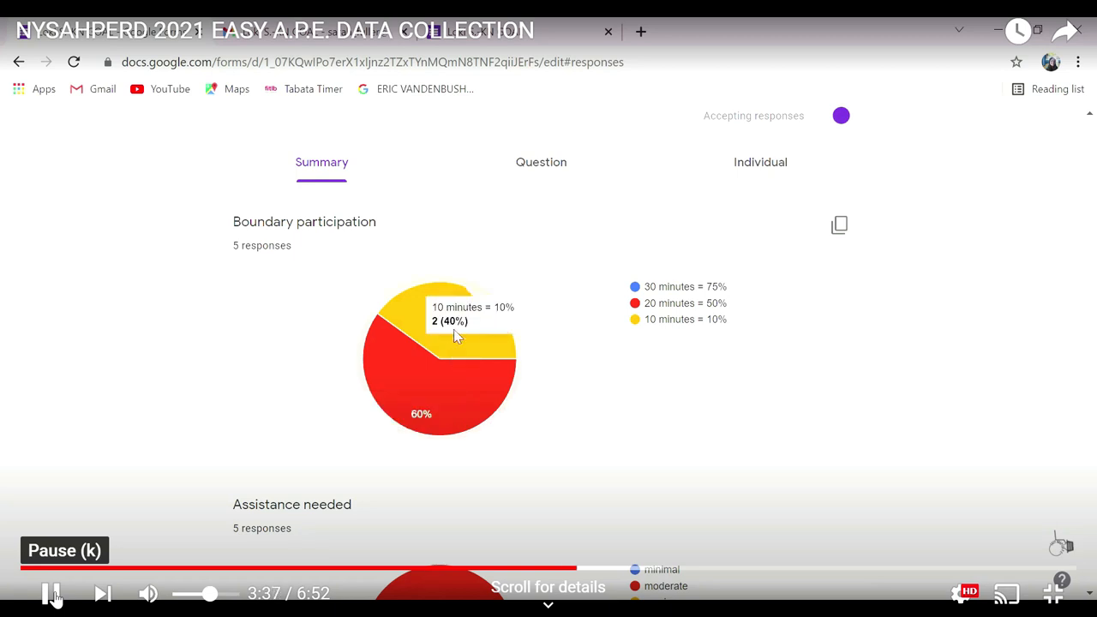
scroll("down", 3)
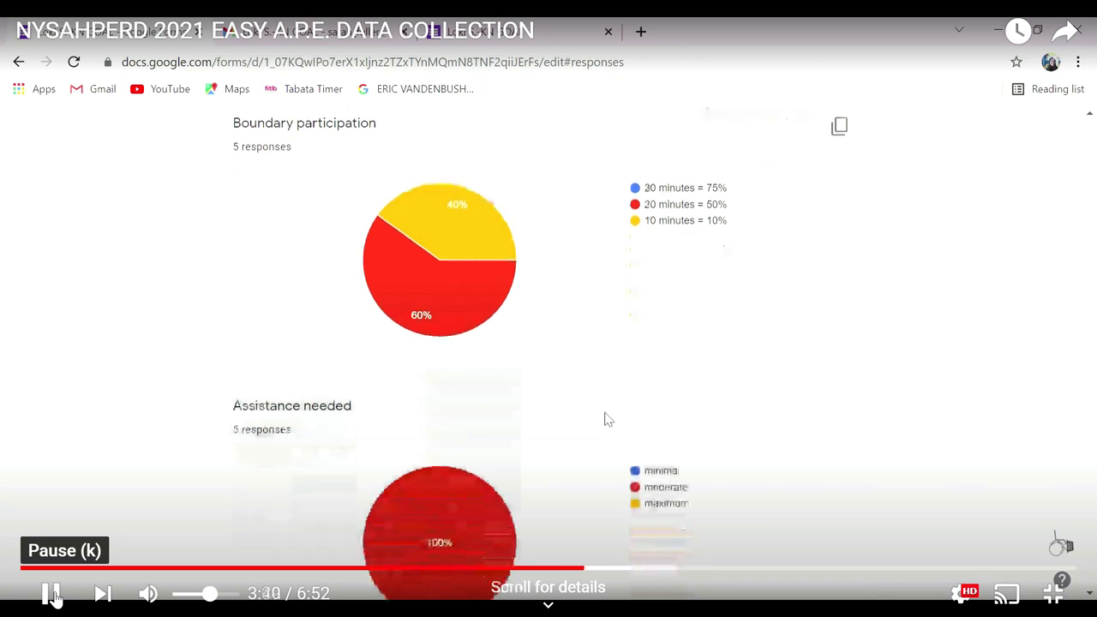
scroll("down", 3)
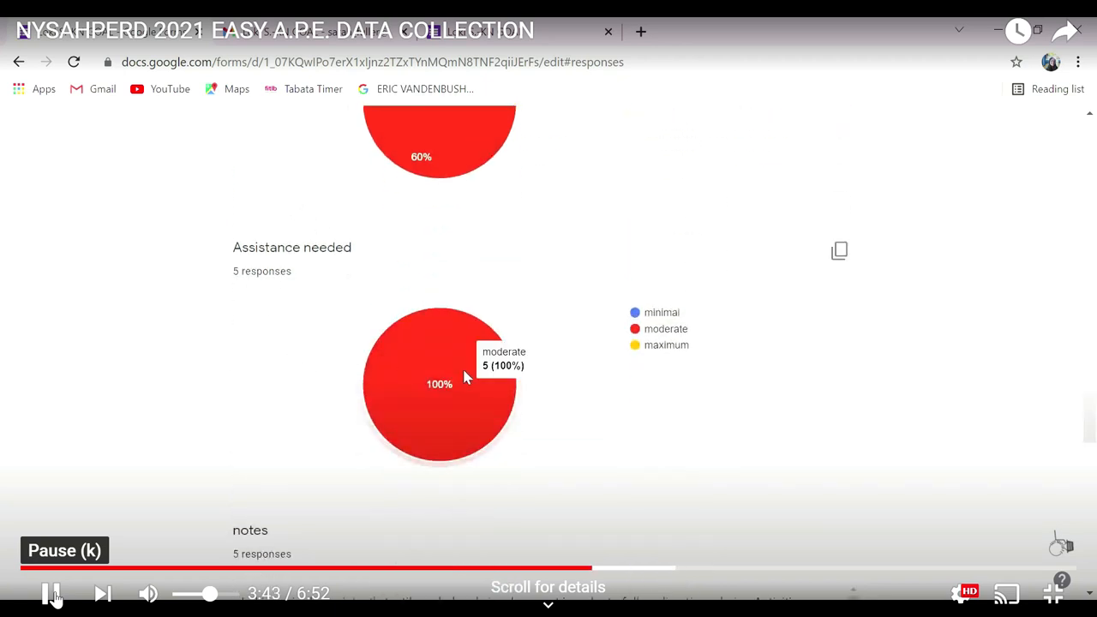
scroll("down", 3)
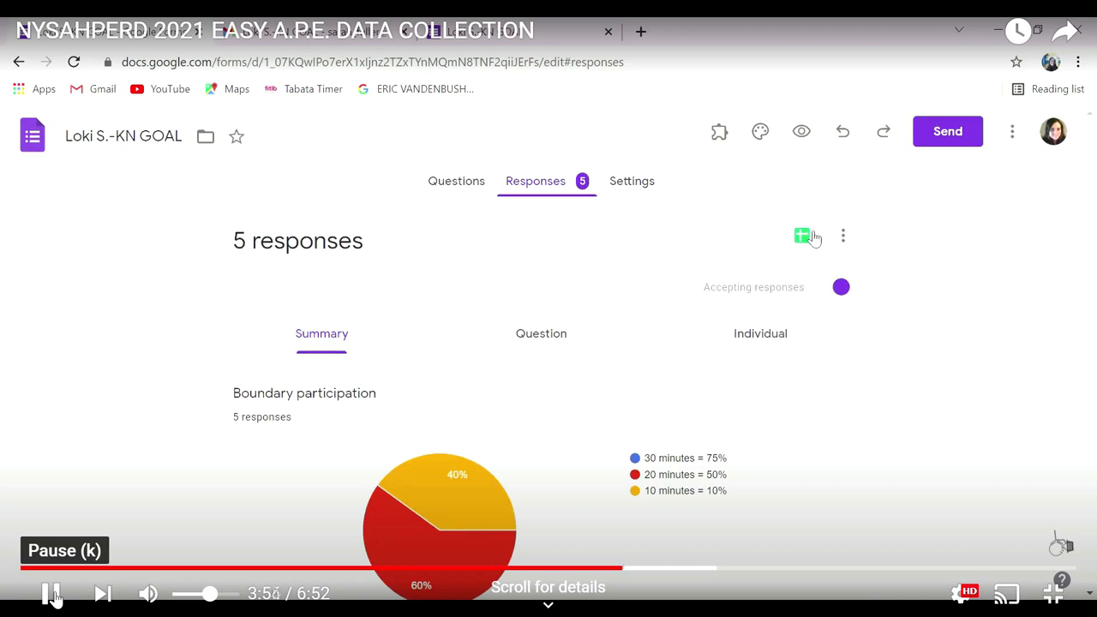
Open the linked responses spreadsheet and check the response timestamps, including 10/8/2021.
left_click(801, 236)
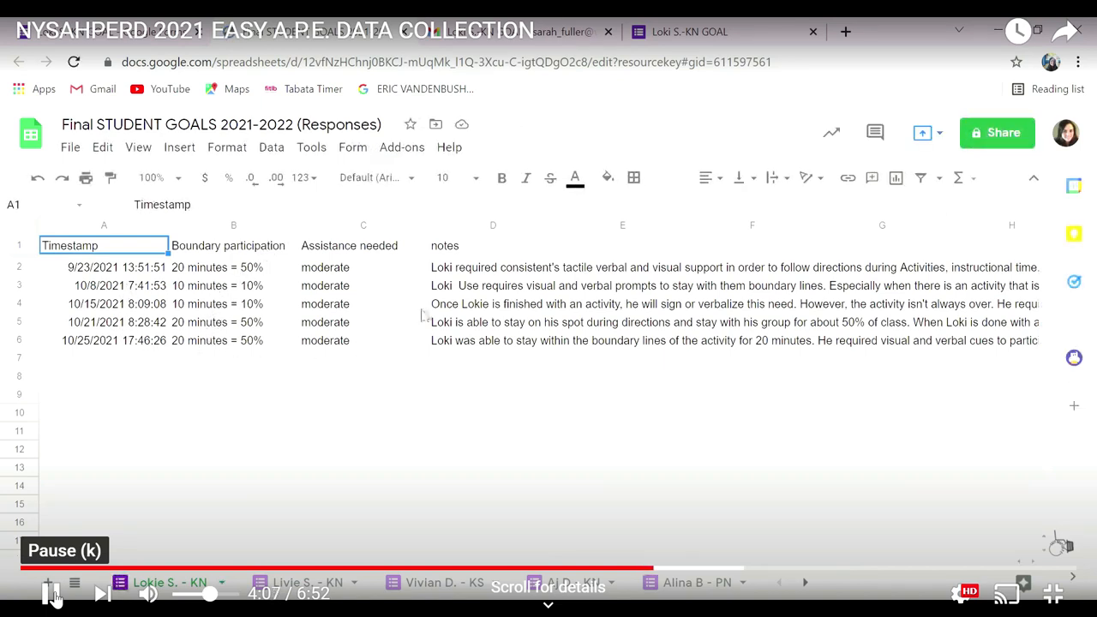
mouse_move(457, 352)
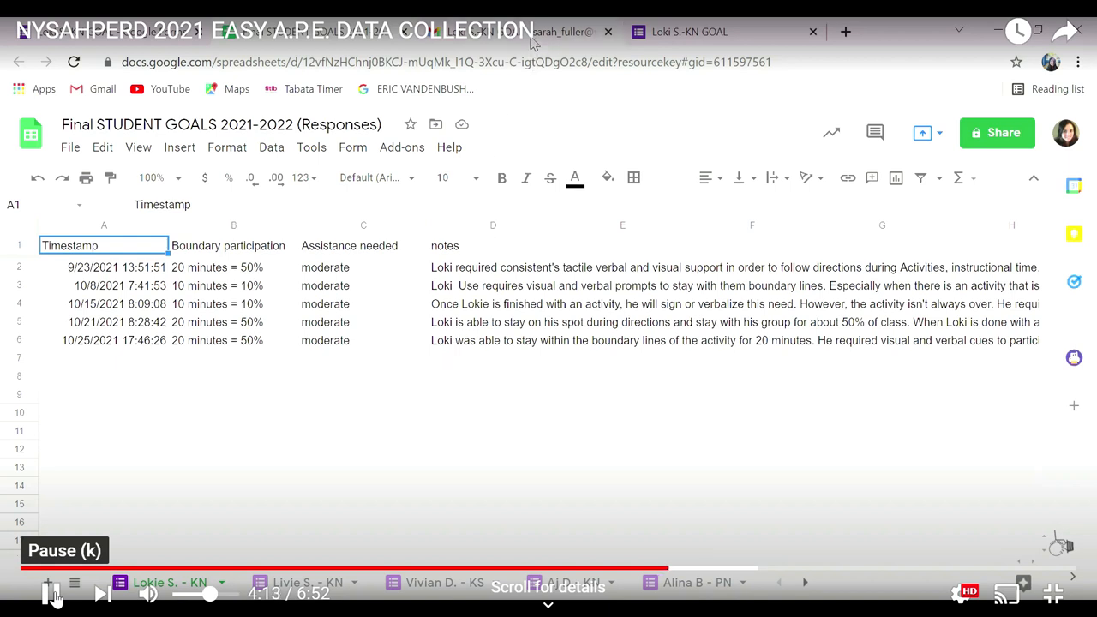
left_click(120, 285)
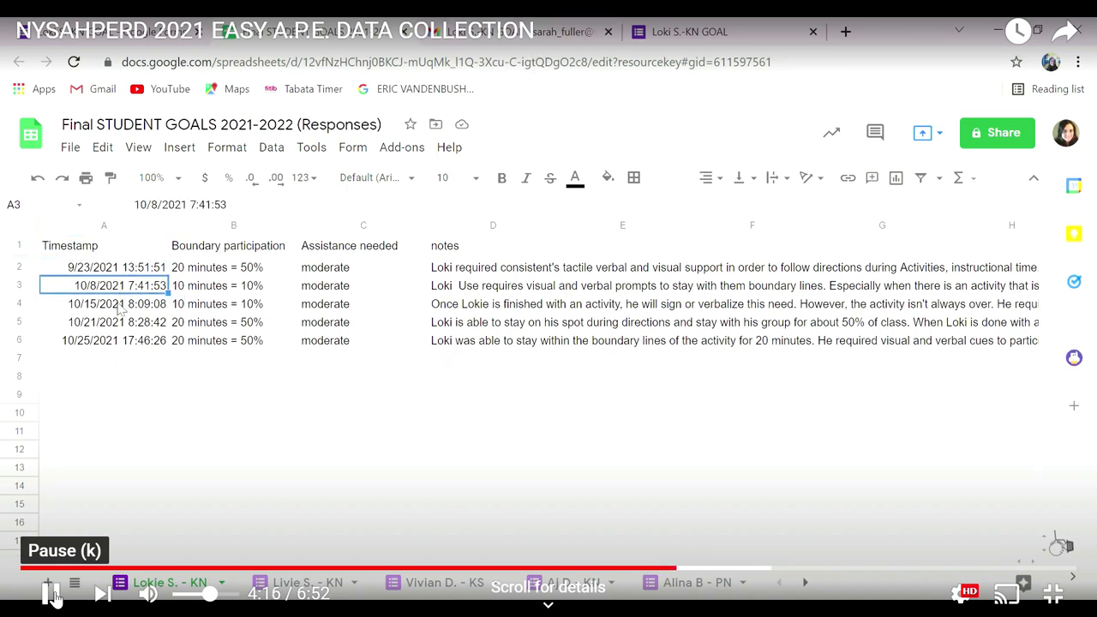
left_click(104, 341)
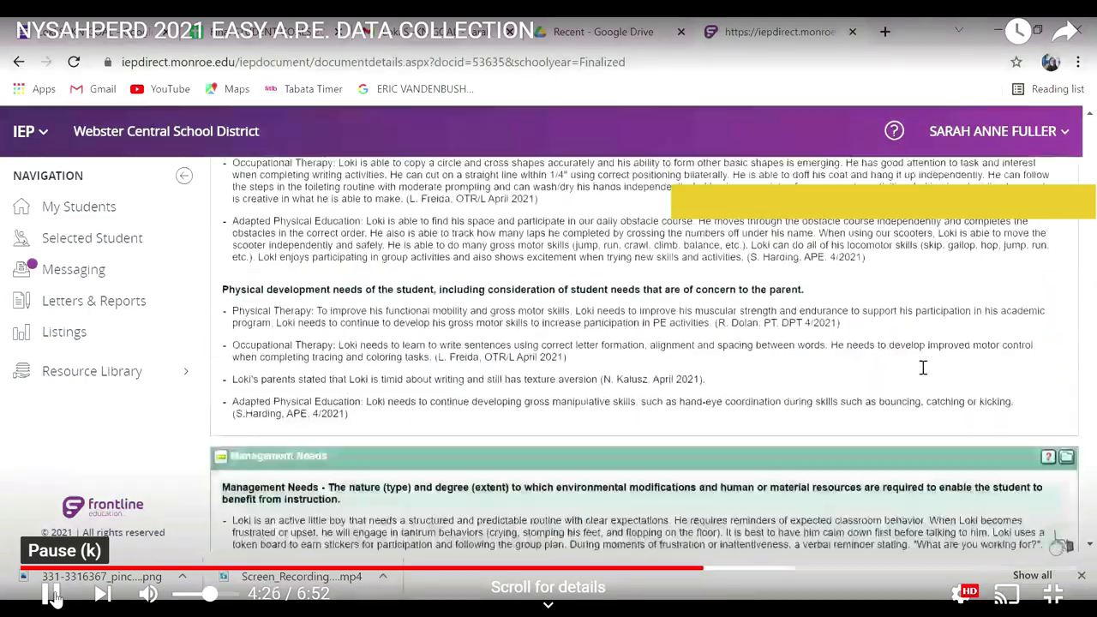
Open progress monitoring for the annual goals and make the Boundary Lines chart editable.
scroll("down", 3)
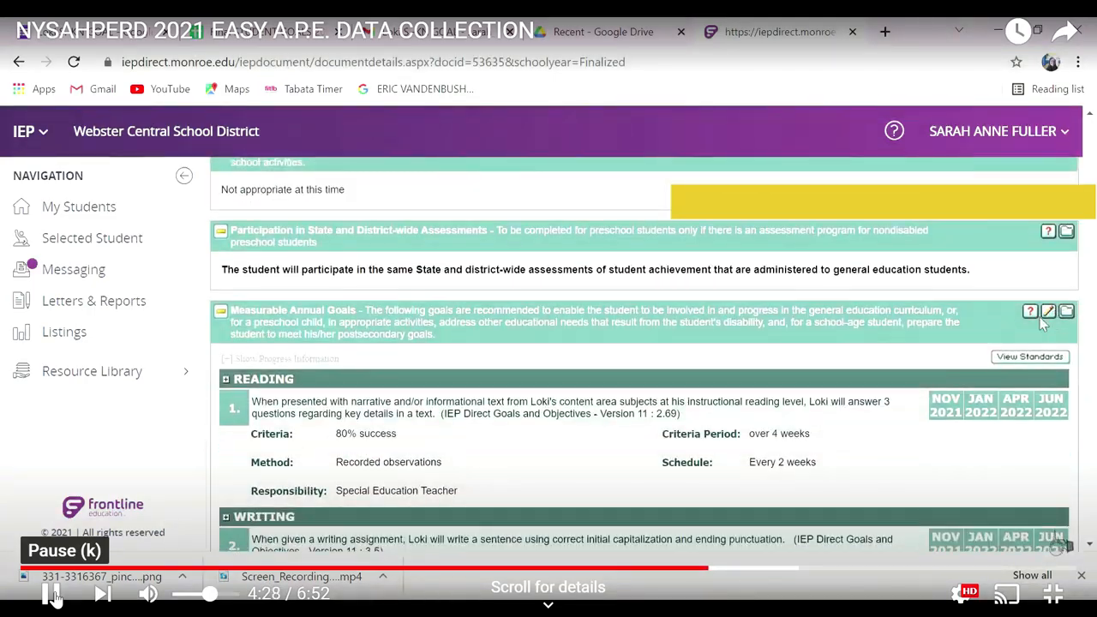
left_click(1048, 311)
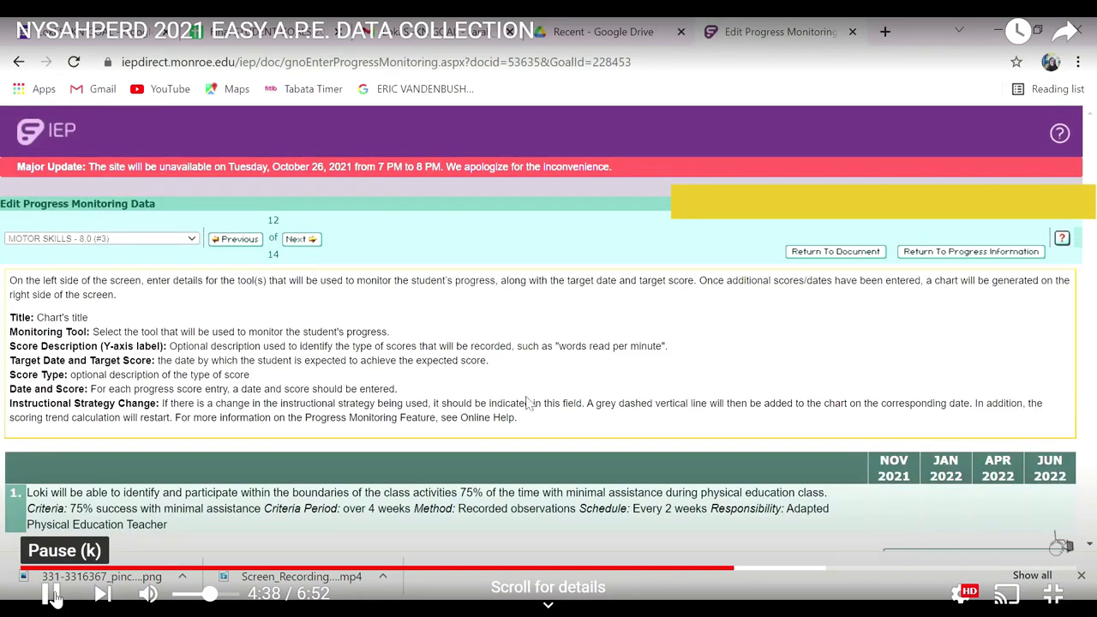
scroll("down", 3)
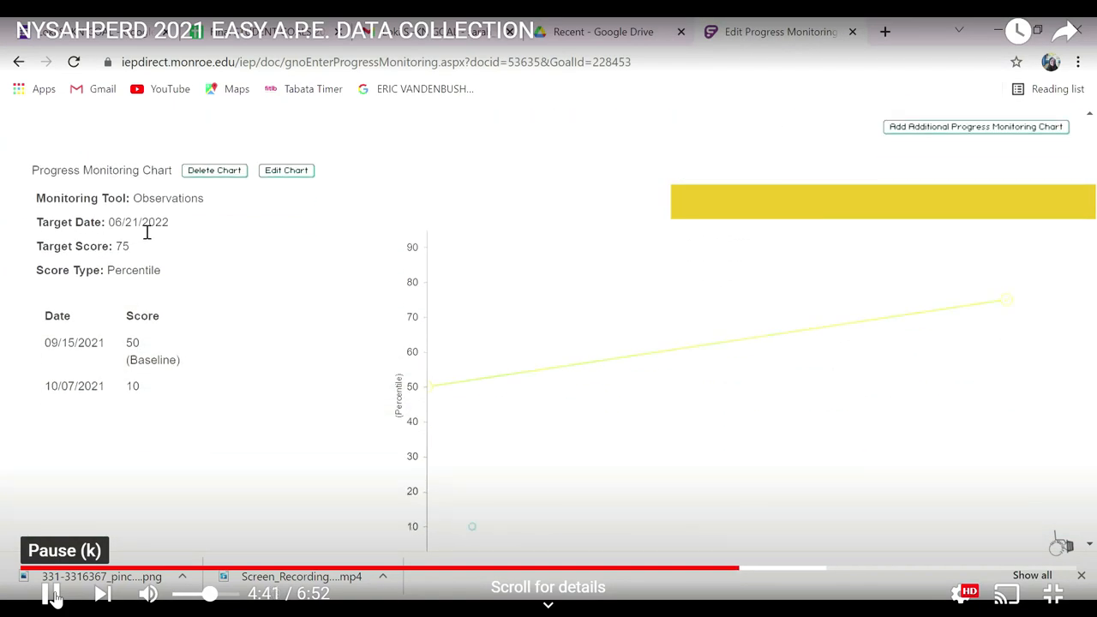
mouse_move(212, 448)
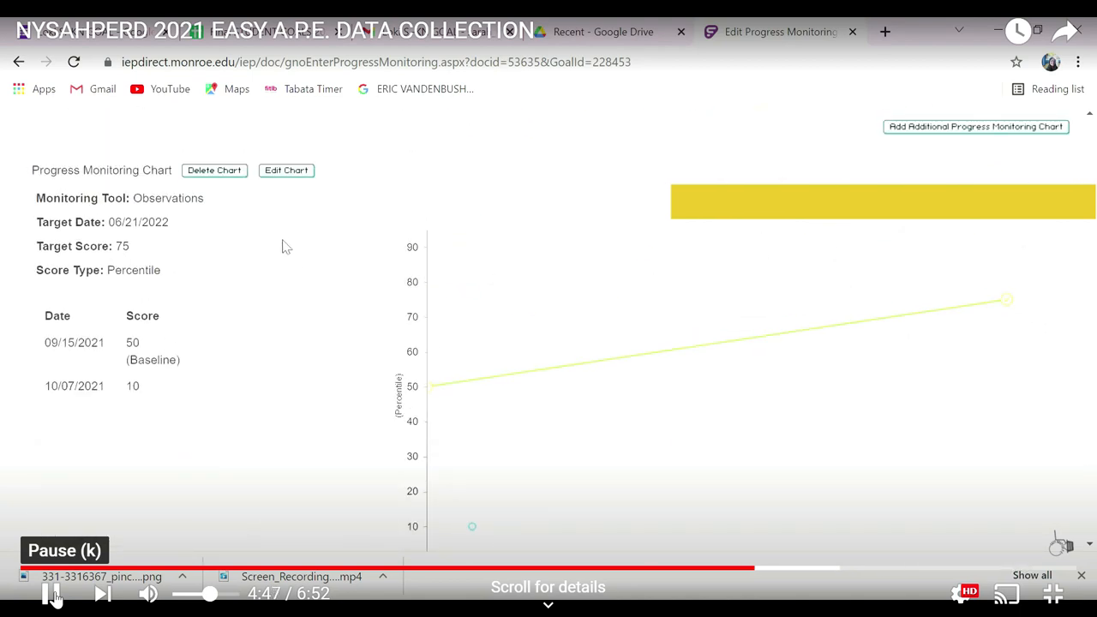
left_click(286, 169)
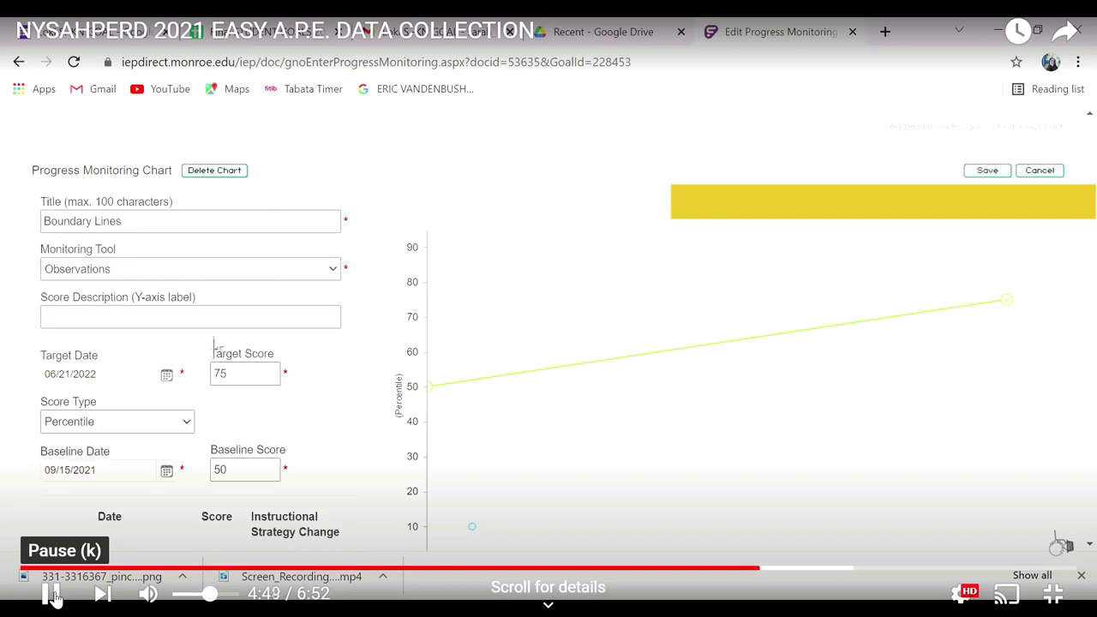
Add a 10/15/2021 score of 10 to the progress monitoring chart.
scroll("down", 3)
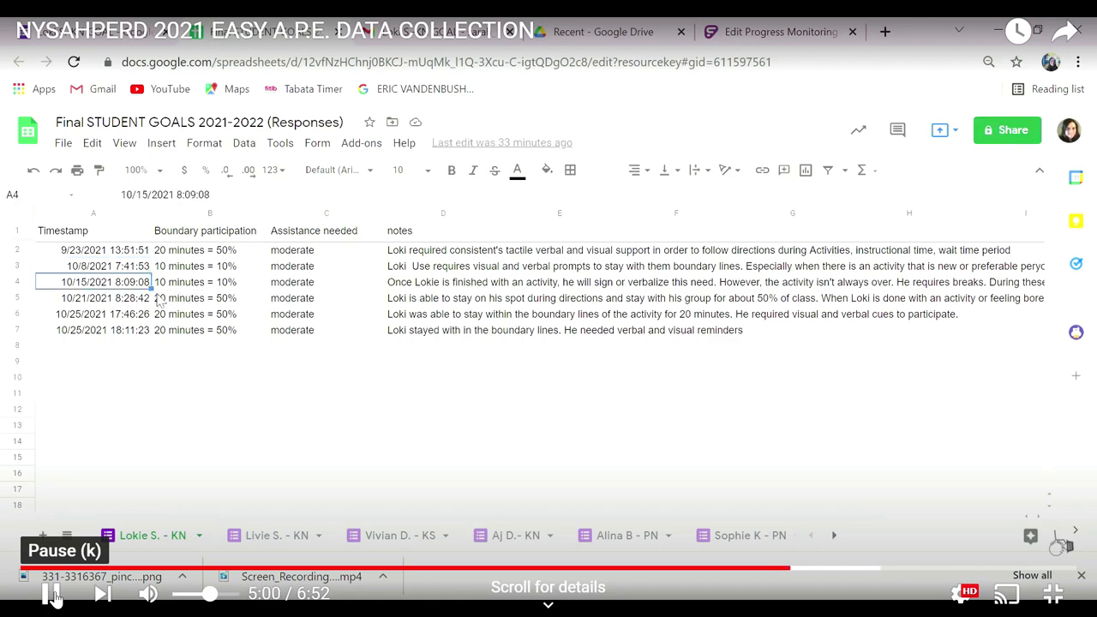
left_click(780, 32)
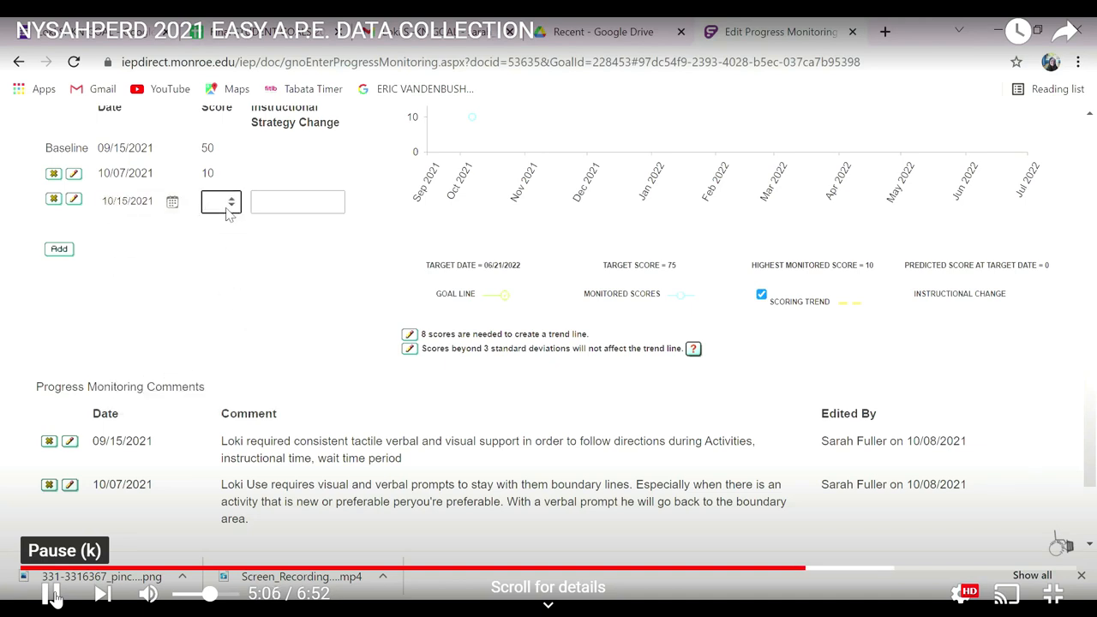
type("10")
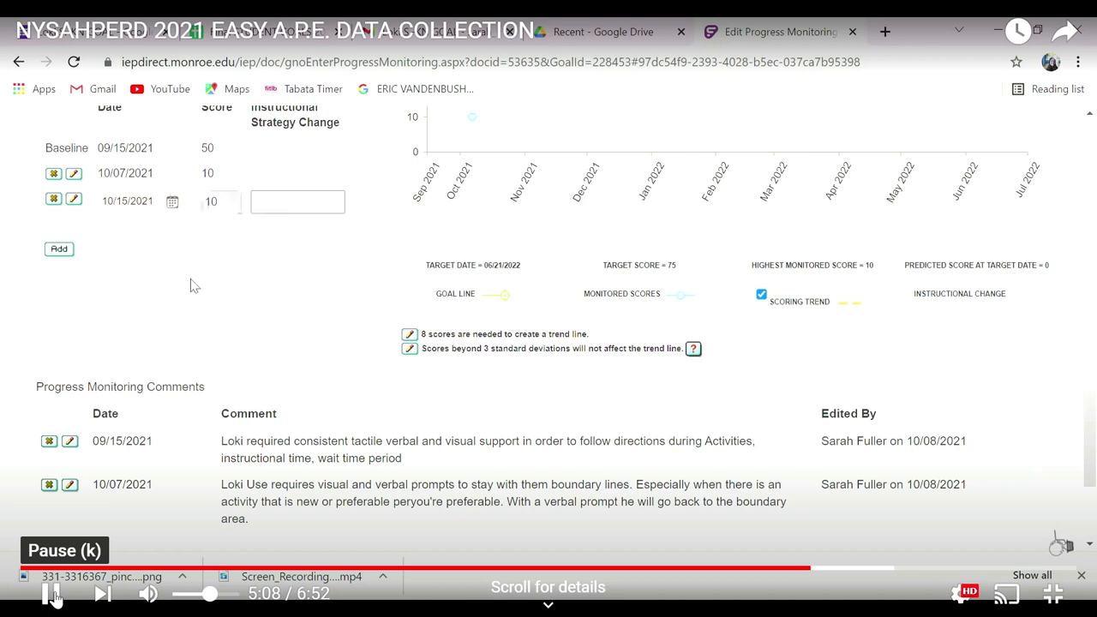
scroll("down", 3)
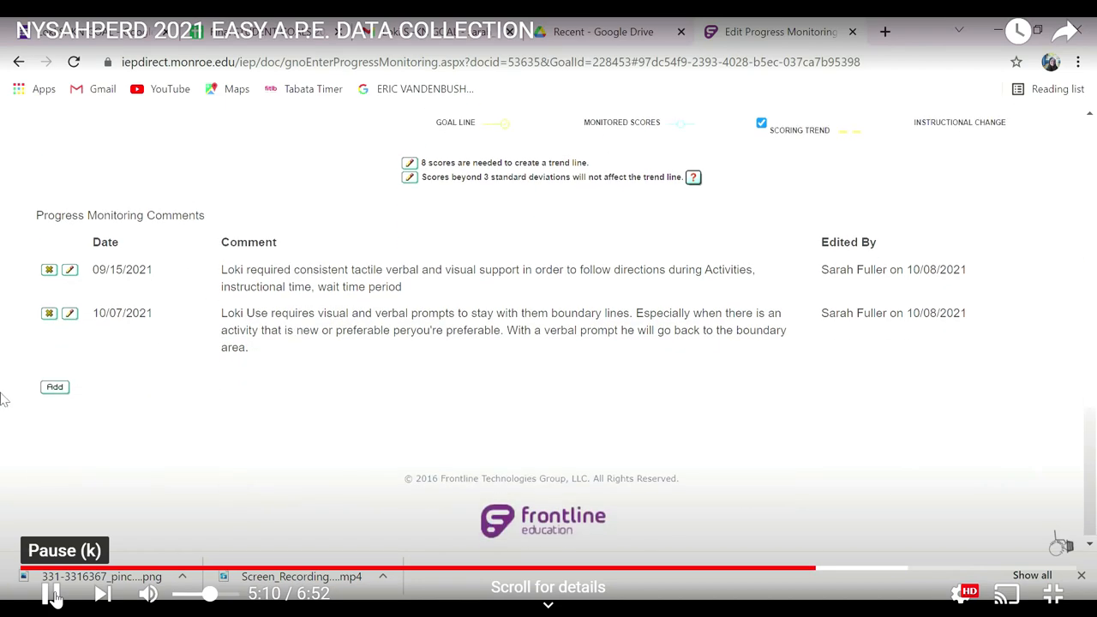
Add a 10/15/2021 comment containing the note copied from cell D4.
left_click(55, 387)
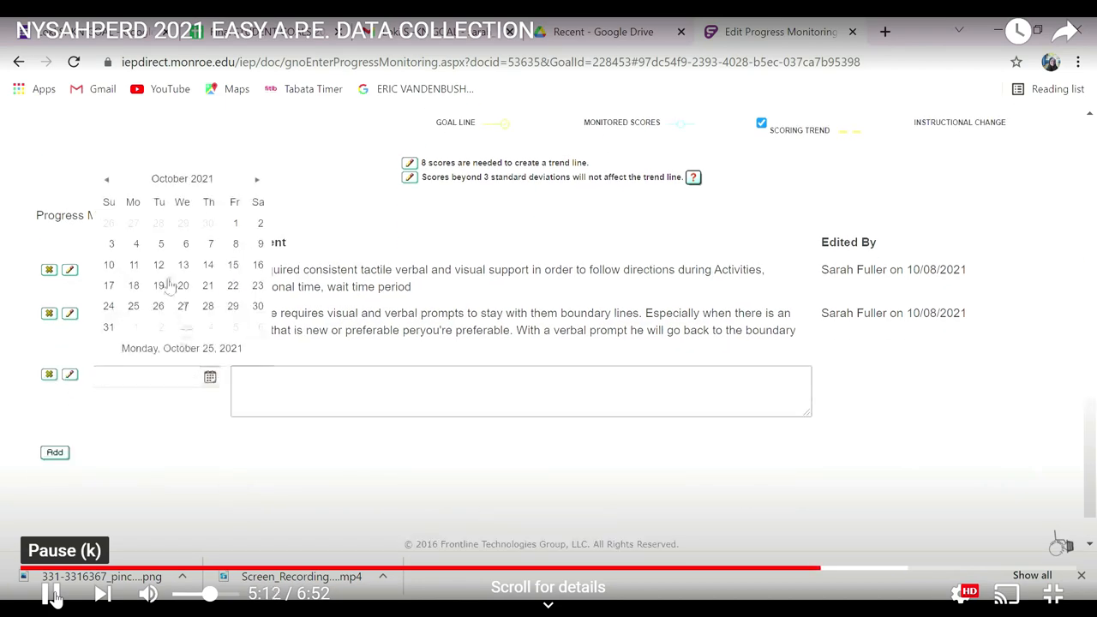
left_click(780, 32)
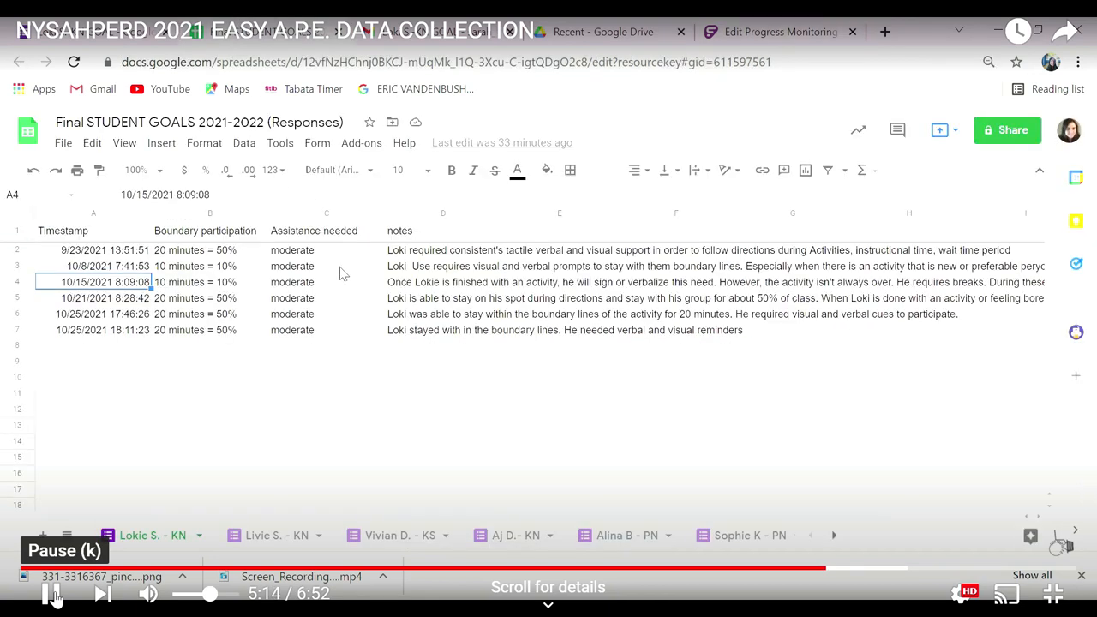
left_click(443, 282)
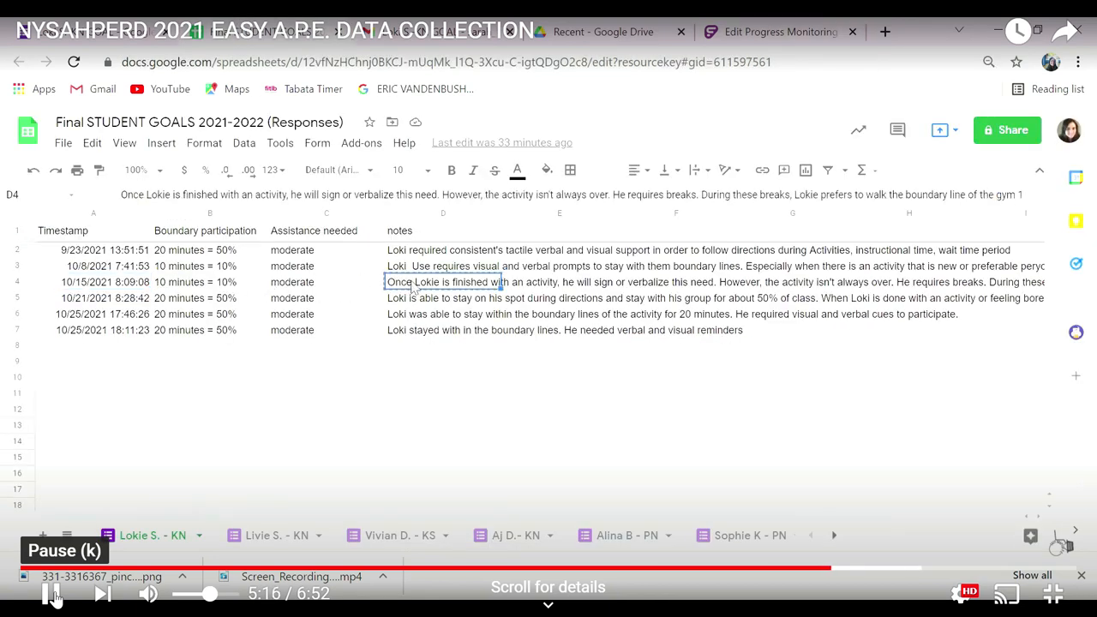
left_click(779, 31)
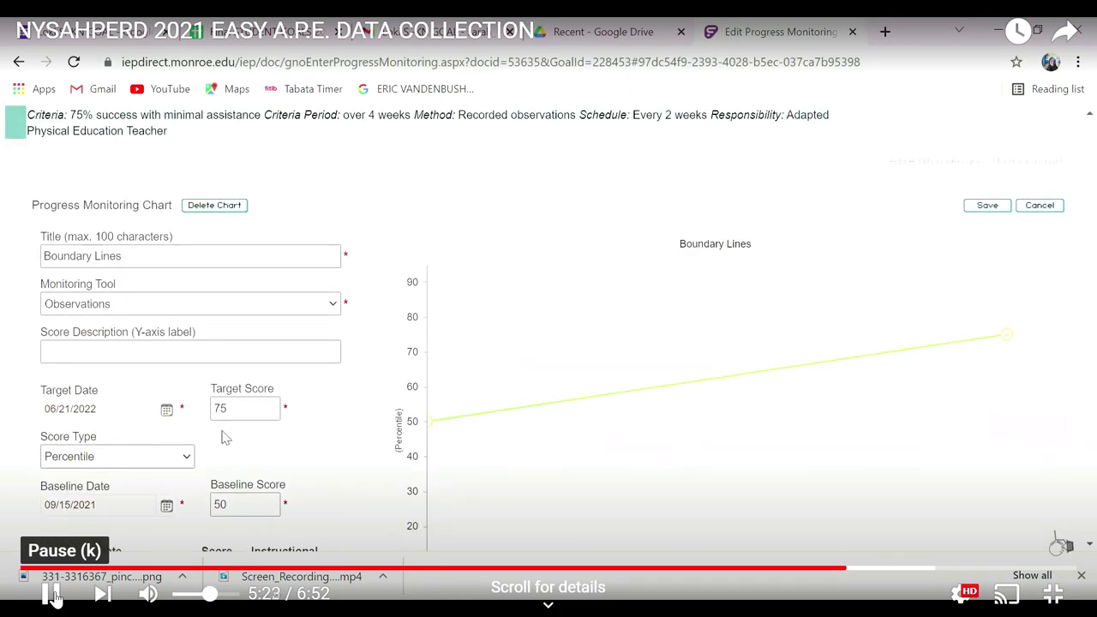
scroll("down", 3)
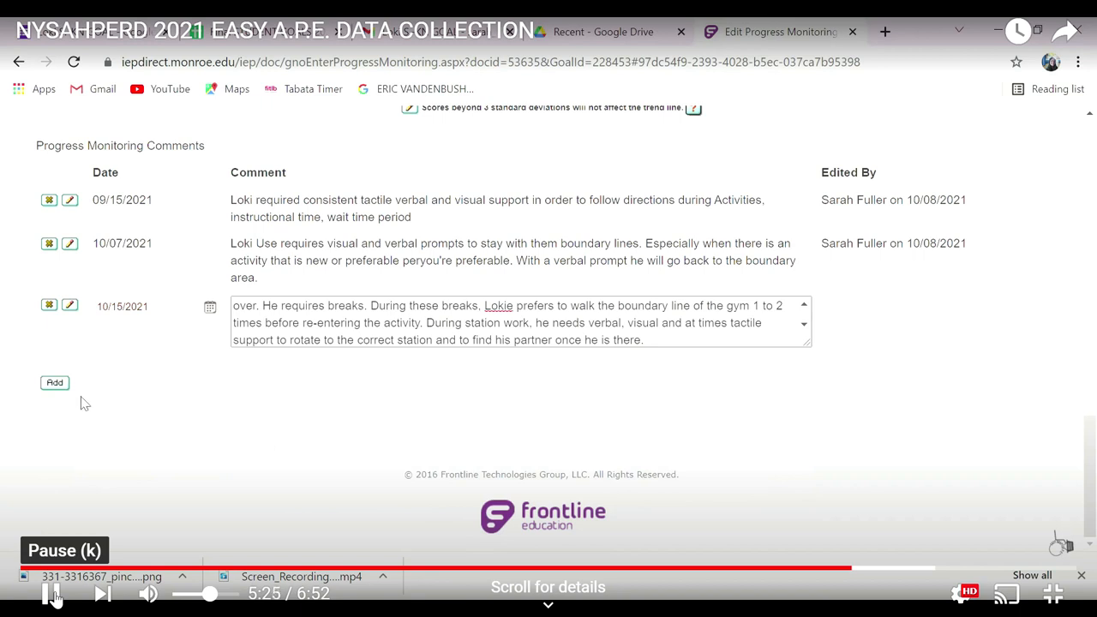
left_click(689, 32)
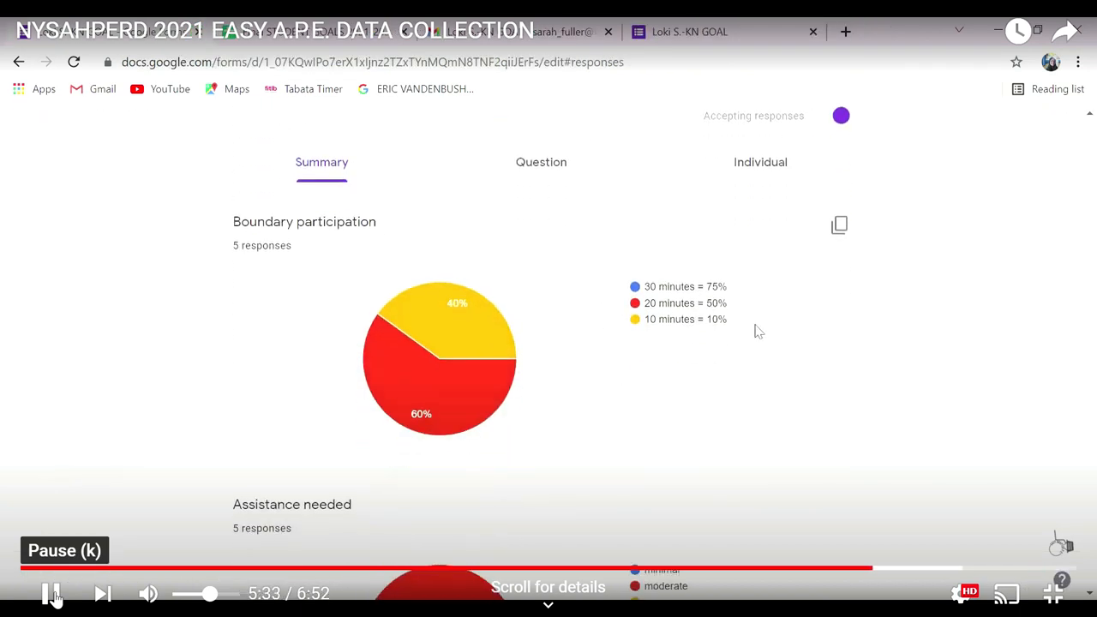
mouse_move(840, 227)
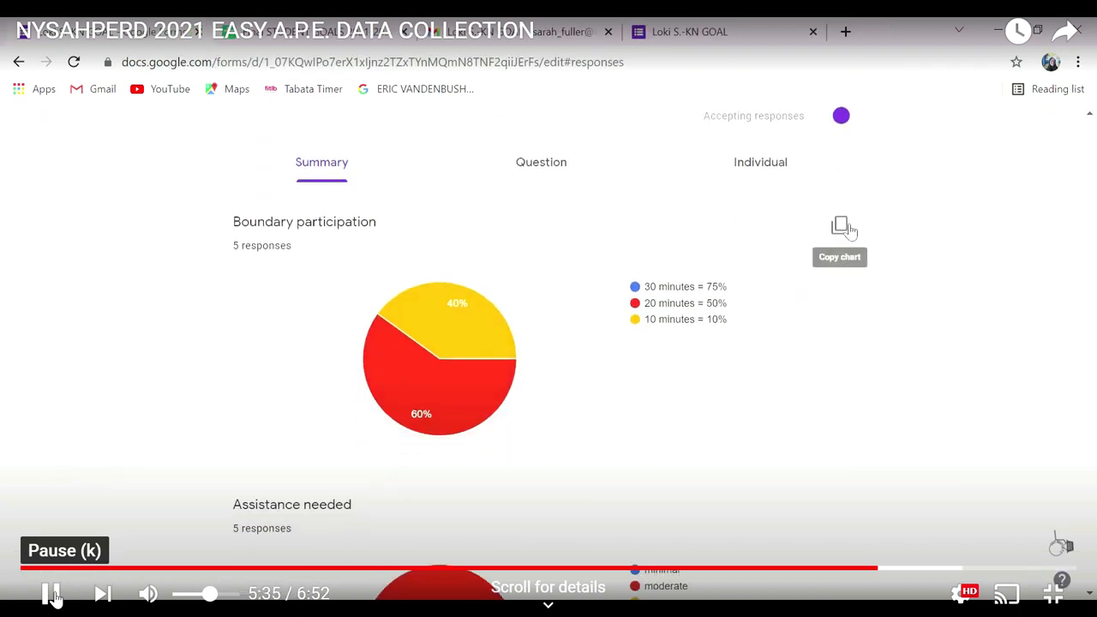
Copy the Boundary participation pie chart from the Responses Summary to the clipboard.
left_click(844, 227)
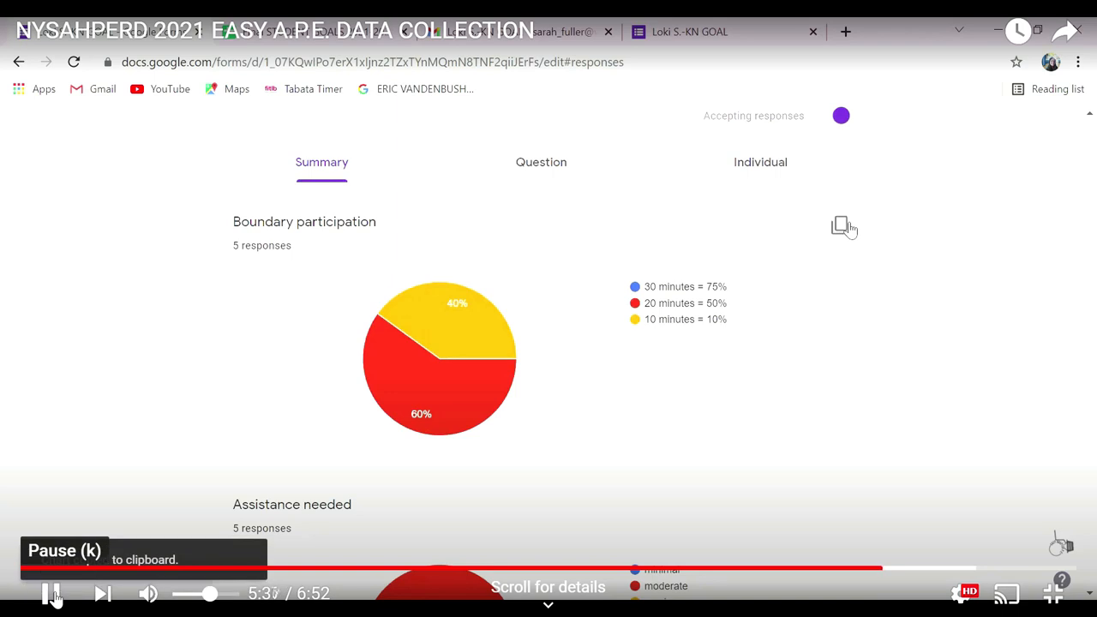
left_click(842, 226)
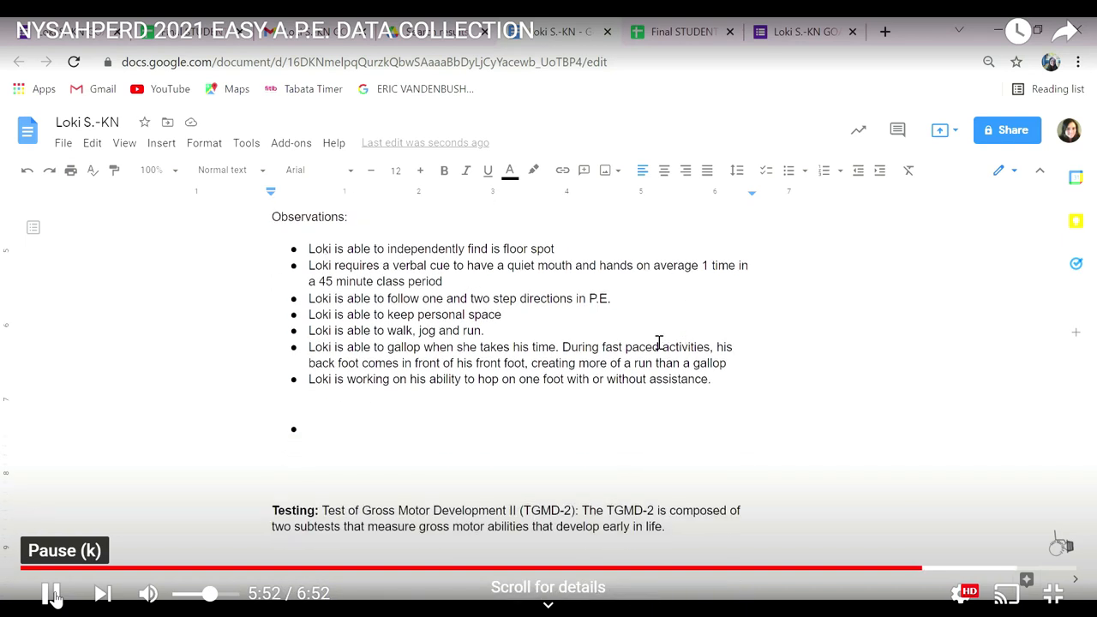
Bring up paste options at the Doc's empty Observations bullet, then select all five form notes responses.
right_click(308, 396)
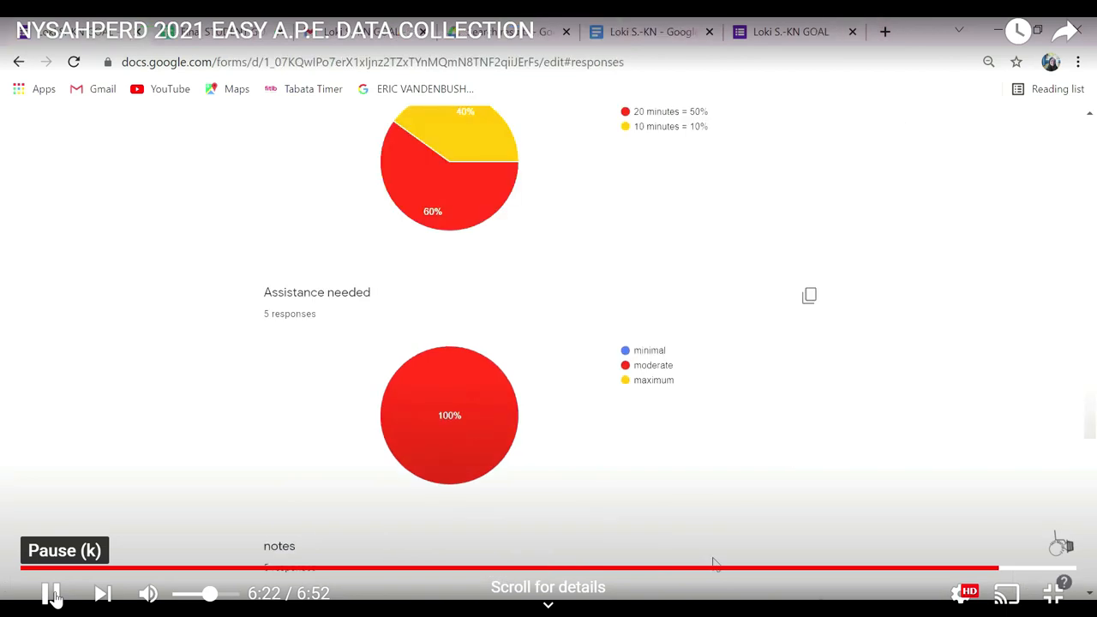
scroll("down", 3)
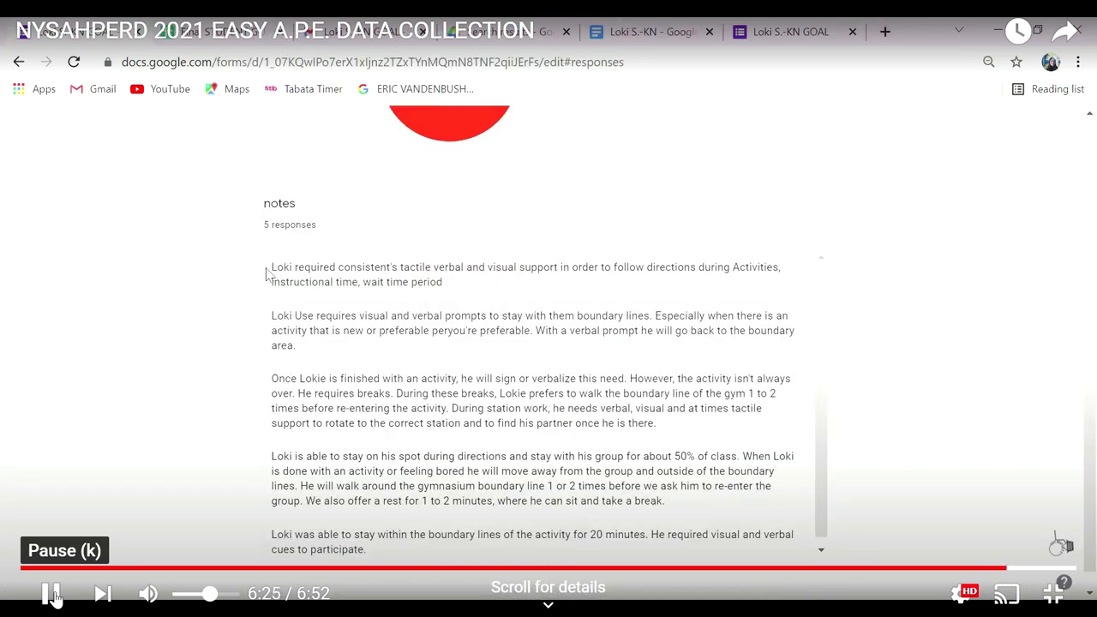
left_click_drag(271, 267, 767, 534)
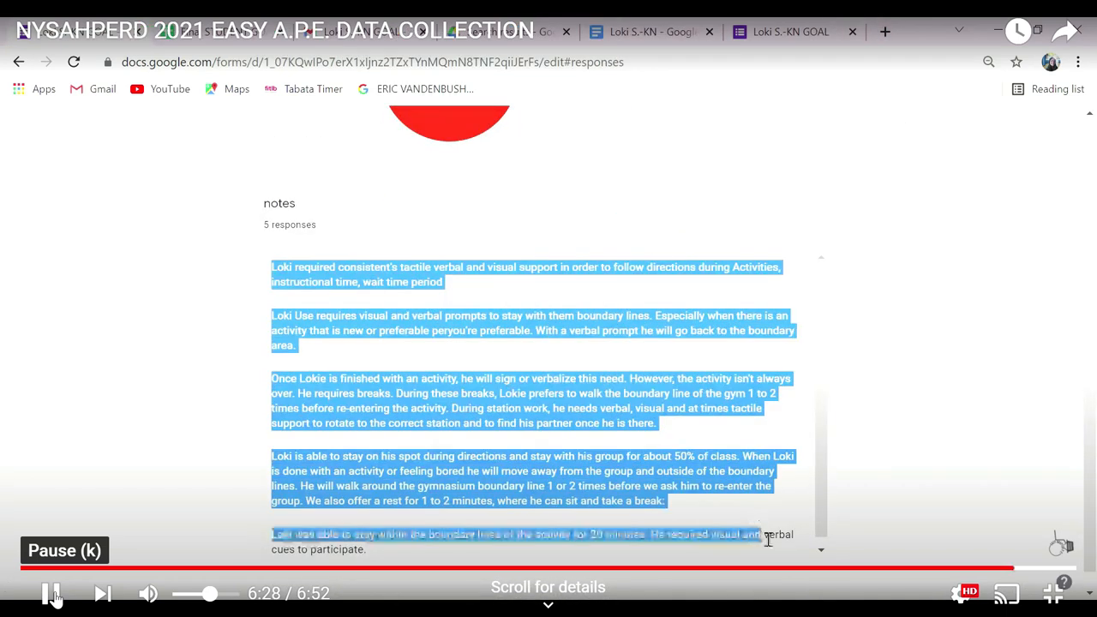